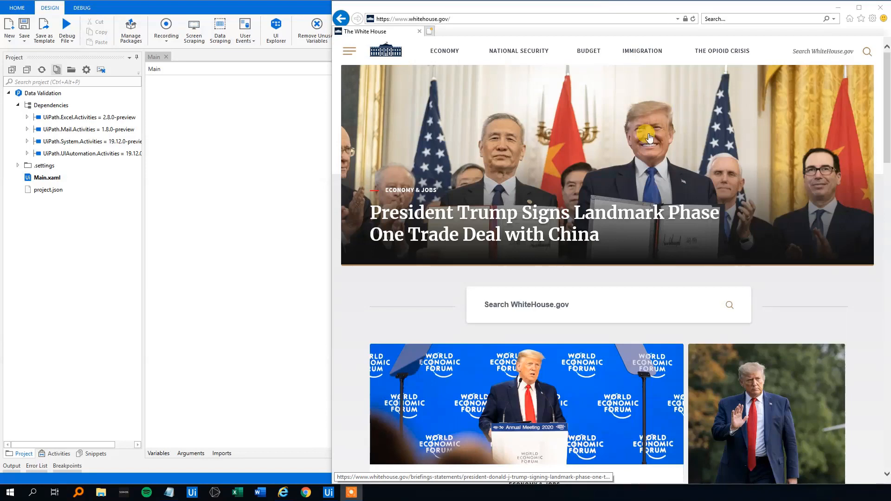
pyautogui.moveTo(688, 285)
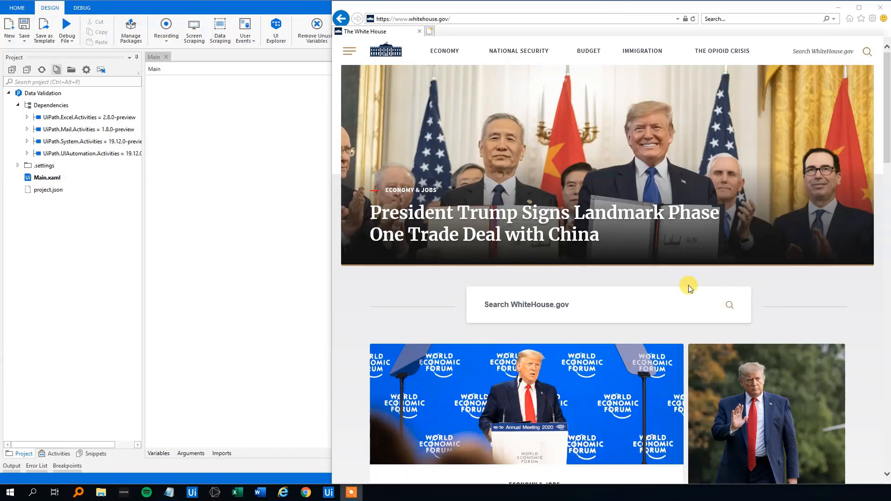
# Step: Bring the UiPath Studio window with the empty Main workflow in front of Internet Explorer
pyautogui.click(420, 31)
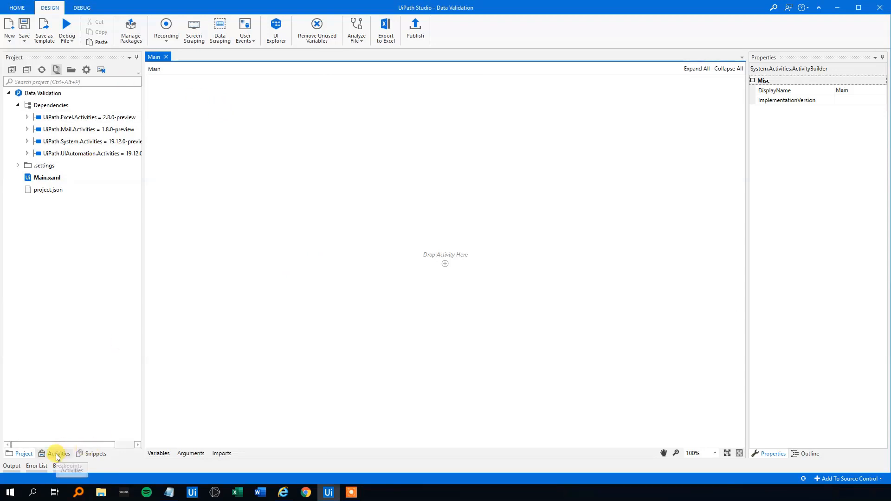
# Step: Add a Flowchart activity to the Main workflow and open it
pyautogui.click(58, 453)
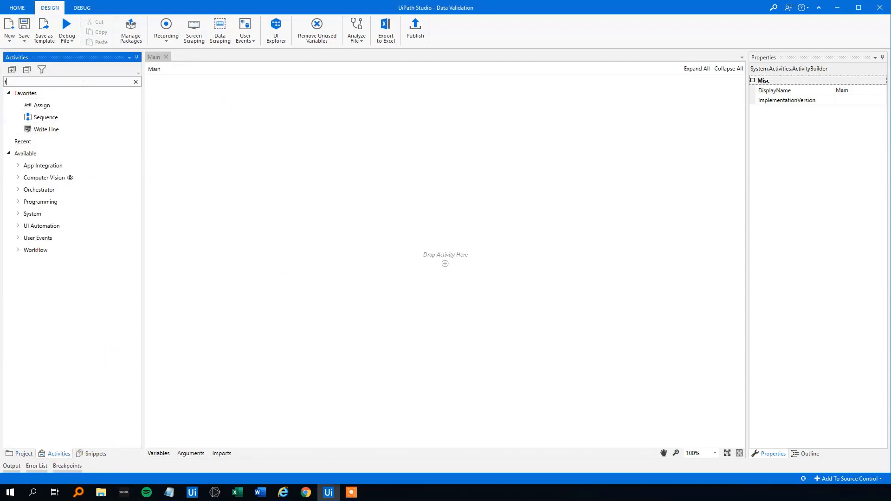
pyautogui.write('flowchart')
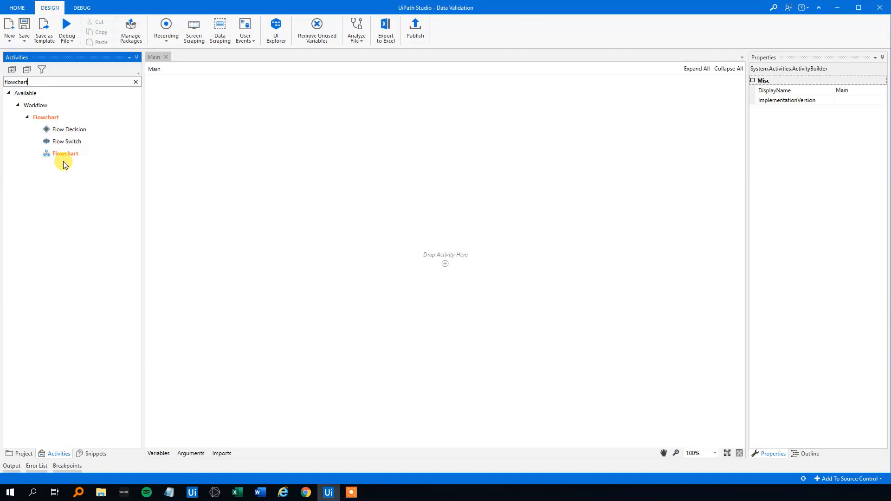
pyautogui.moveTo(65, 154); pyautogui.dragTo(445, 260)
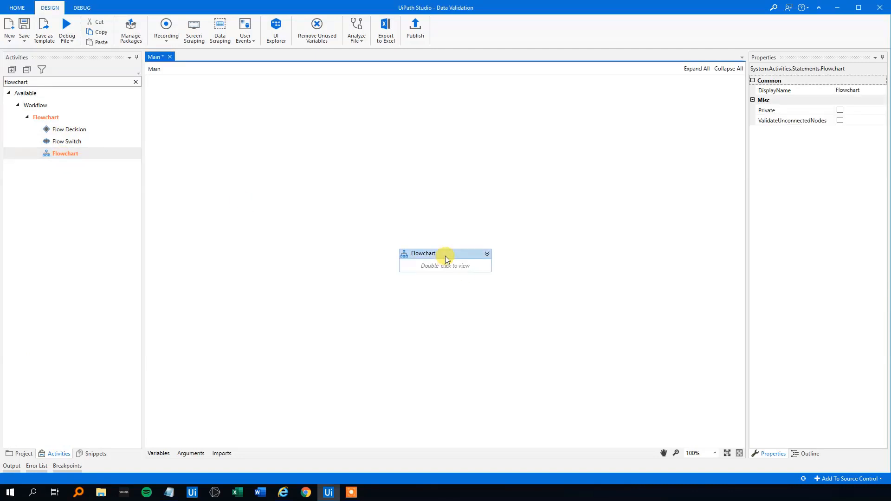
pyautogui.doubleClick(445, 260)
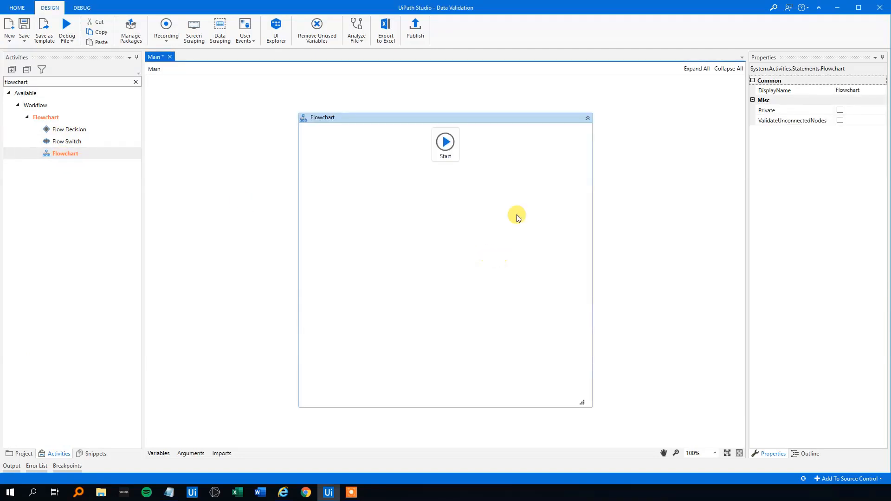
# Step: Add a Sequence under Start, rename it 'Input Check Web', and open it
pyautogui.click(135, 82)
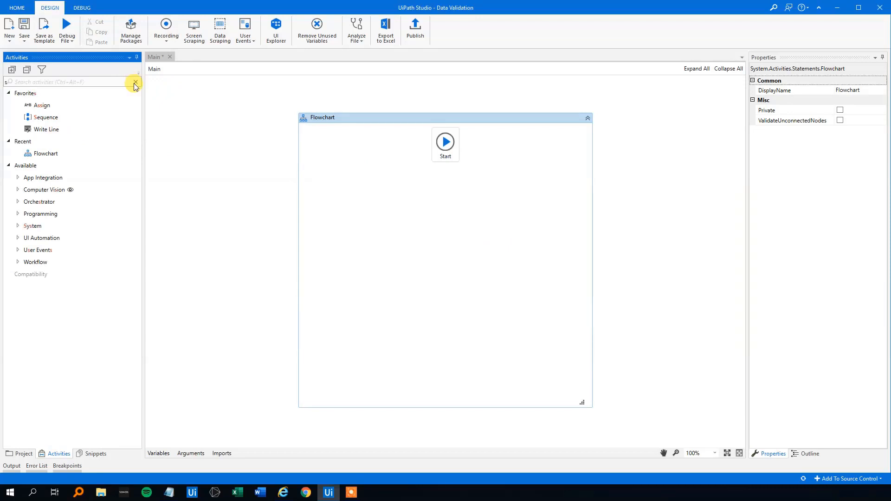
pyautogui.write('seq')
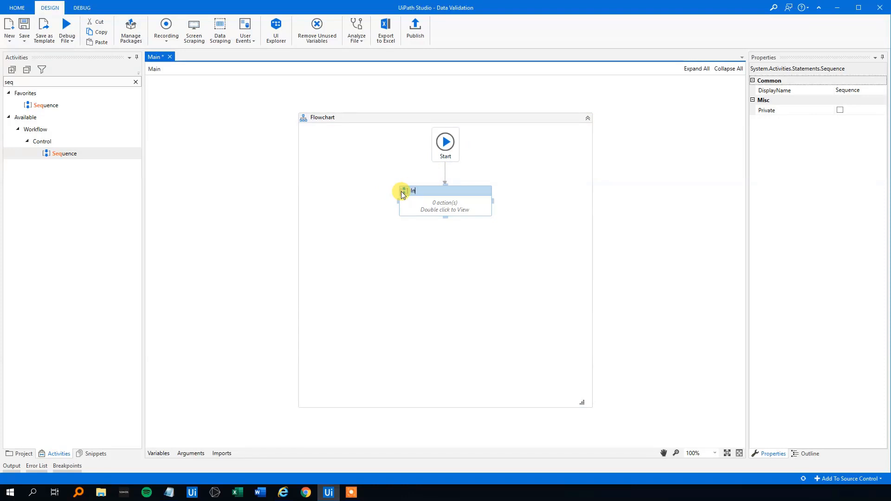
pyautogui.write('nput Check Web')
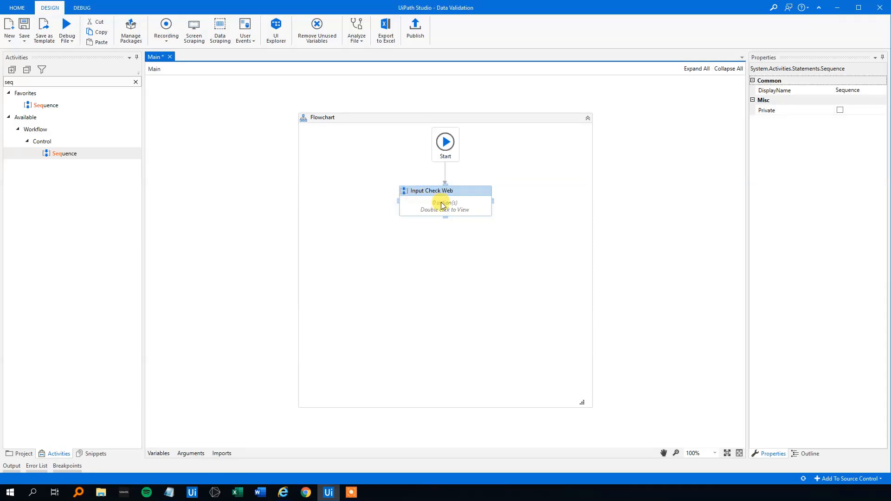
pyautogui.doubleClick(445, 191)
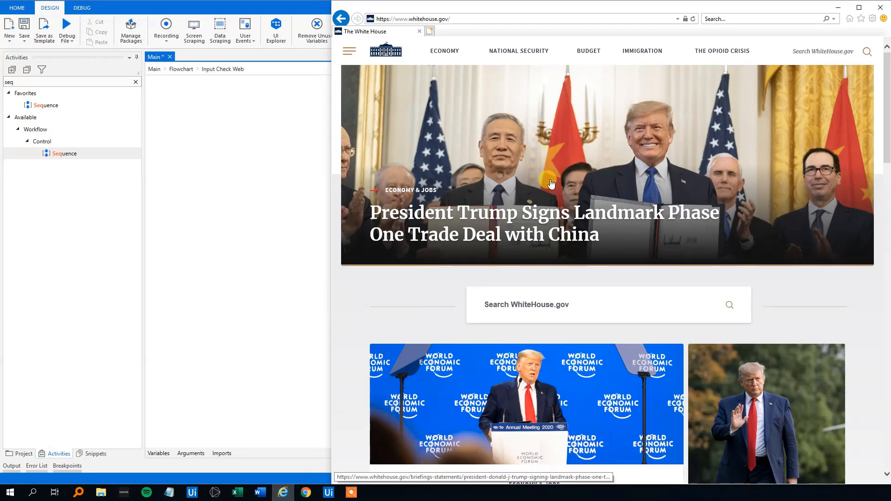
# Step: Enter a sample email address in the White House sign-up box, then return to Studio
pyautogui.scroll(-3)
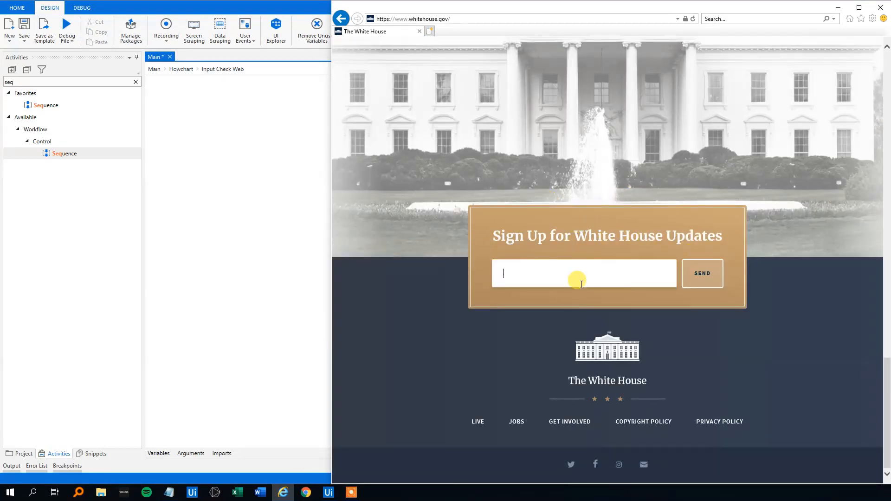
pyautogui.write('mymail@m')
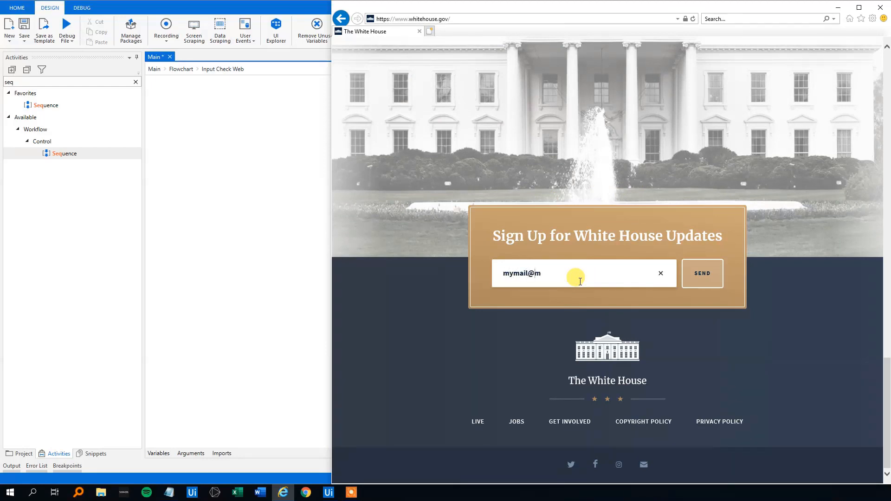
pyautogui.write('ydomain')
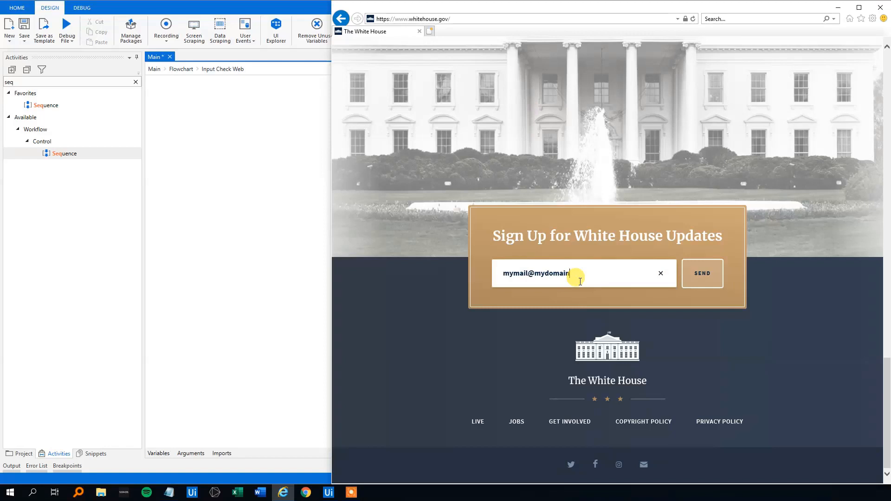
pyautogui.write('.com')
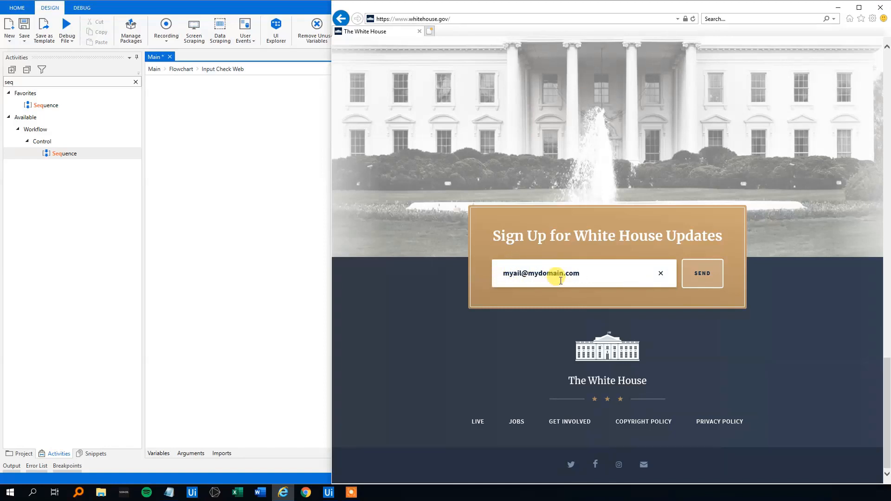
pyautogui.moveTo(546, 276)
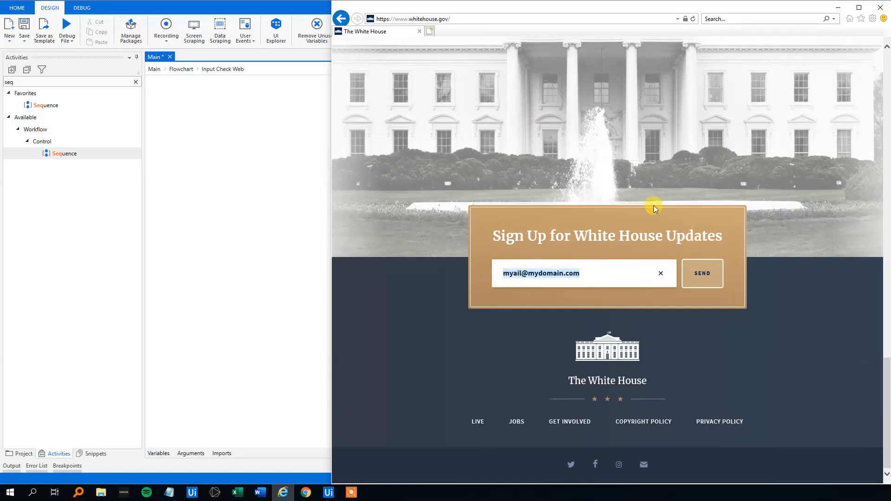
pyautogui.moveTo(610, 255)
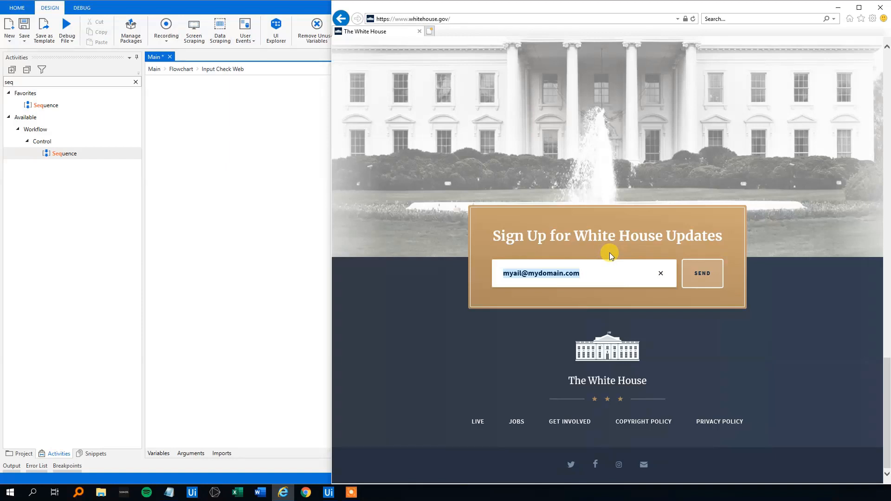
pyautogui.click(532, 273)
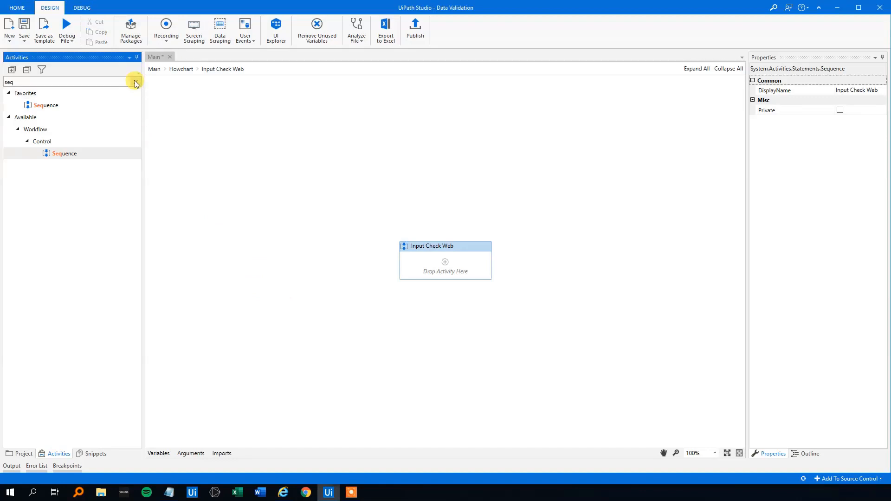
# Step: Add a Type Into activity targeting the White House sign-up email box
pyautogui.write('typ')
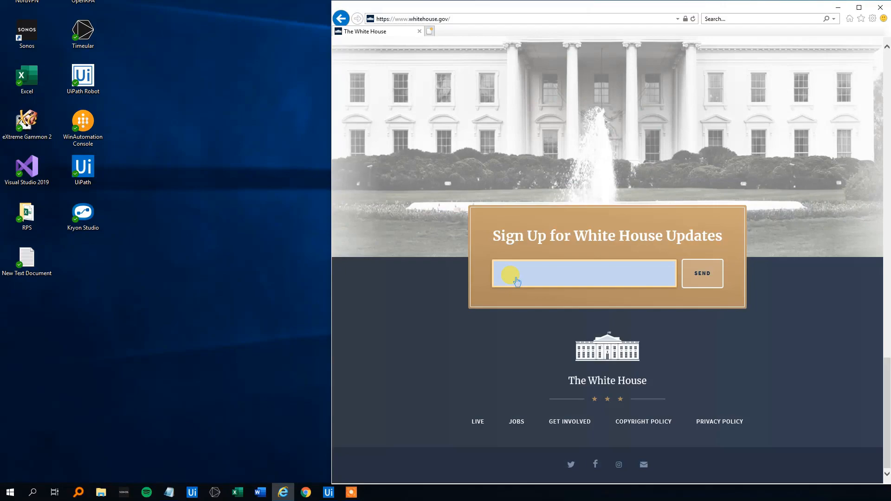
pyautogui.click(584, 273)
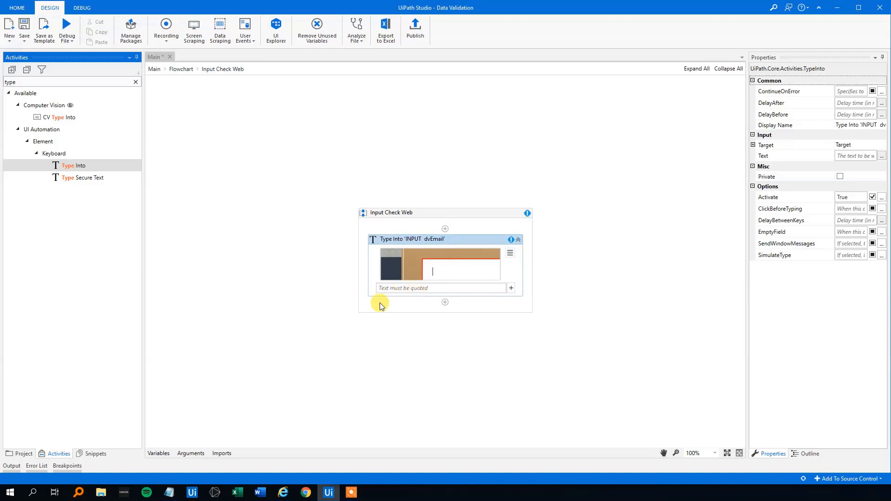
pyautogui.click(438, 288)
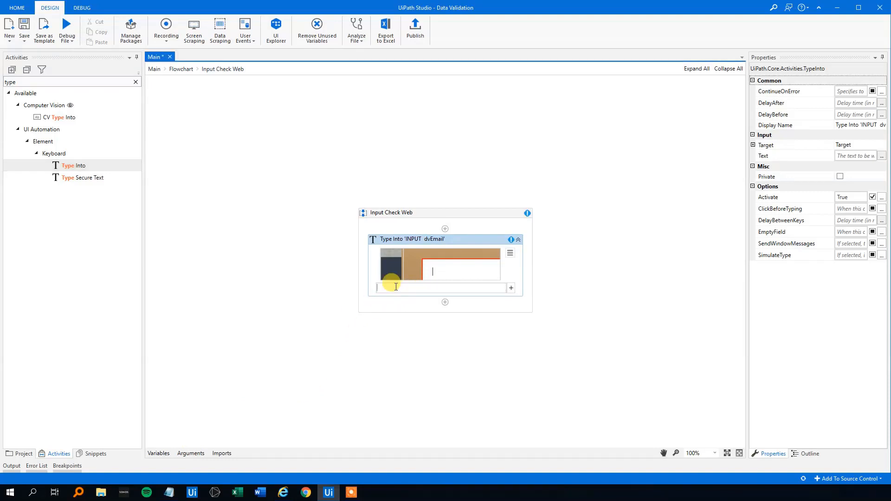
pyautogui.click(158, 454)
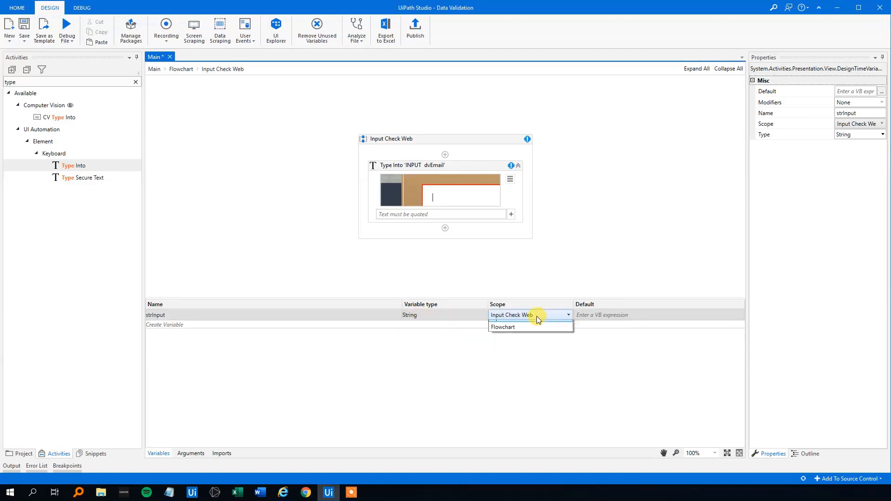
# Step: Give strInput Flowchart scope with a sample email default, and type strInput
pyautogui.click(502, 327)
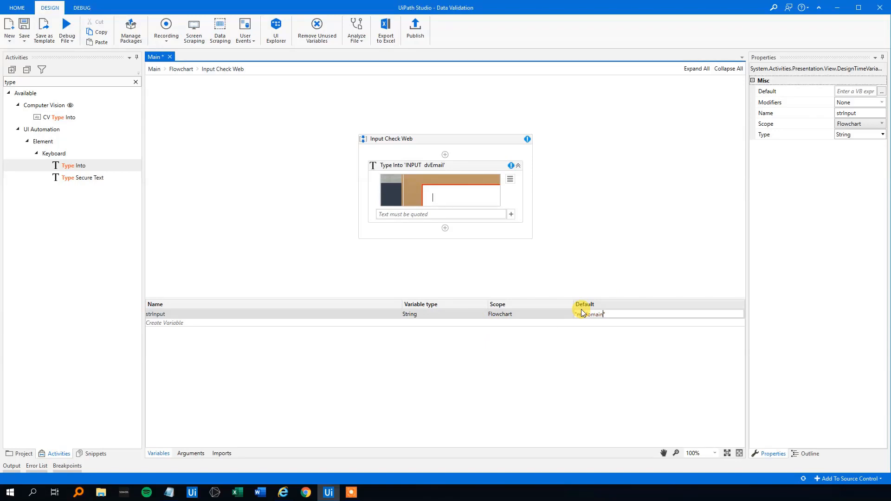
pyautogui.write('@')
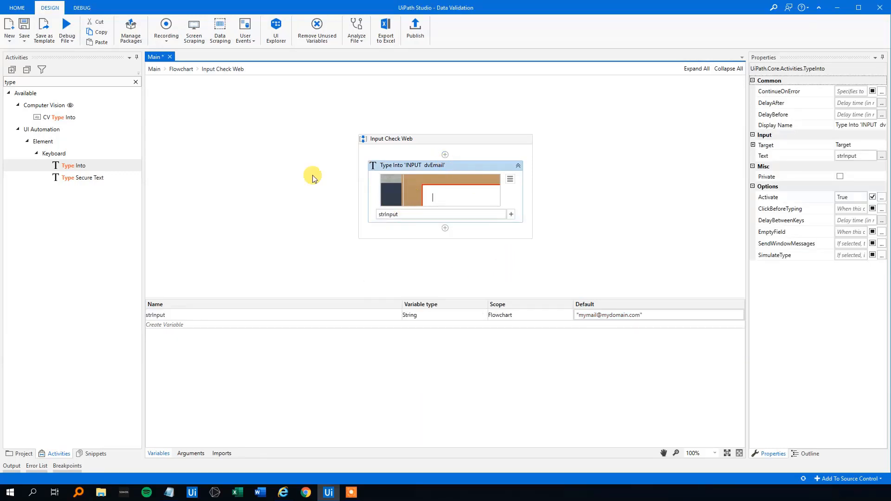
pyautogui.click(74, 41)
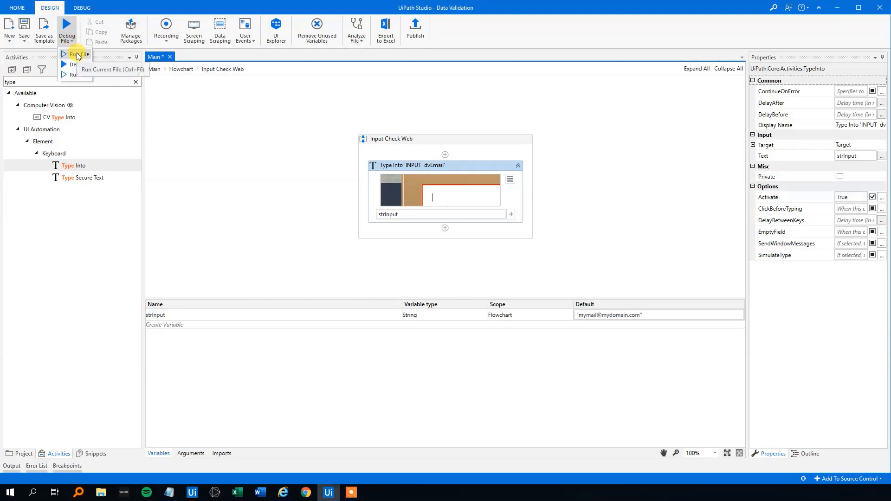
pyautogui.click(78, 54)
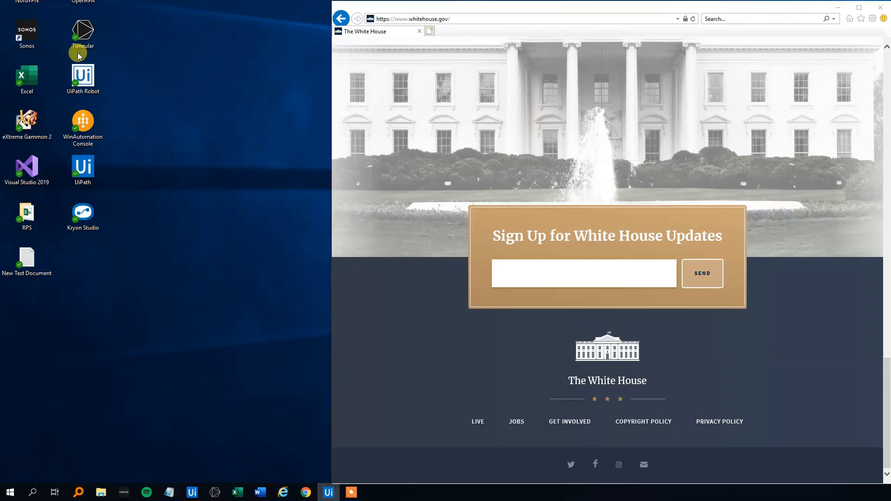
pyautogui.write('mymail@mydomain.com"')
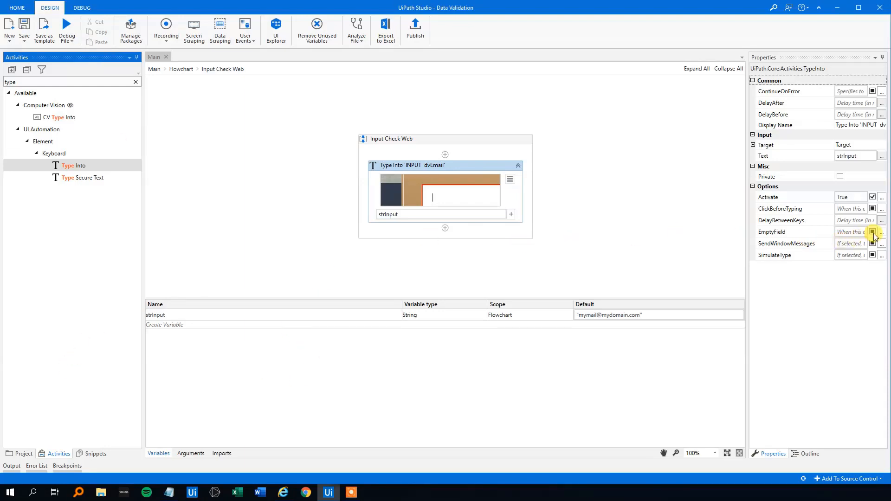
# Step: Enable EmptyField on Type Into and cut the web email text back to mymail@m
pyautogui.click(873, 232)
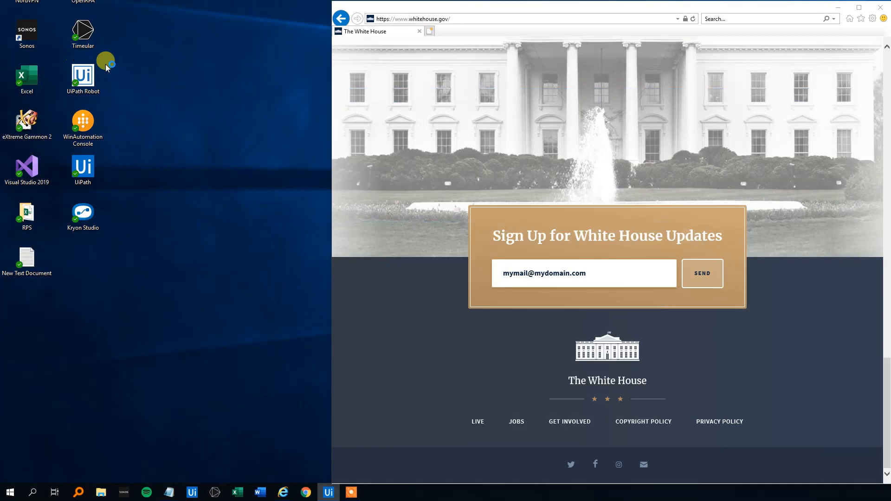
pyautogui.moveTo(188, 284)
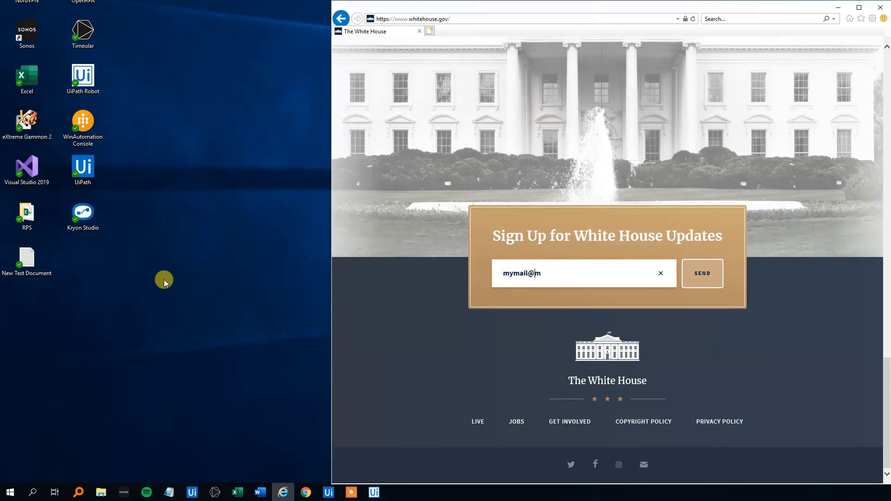
pyautogui.click(327, 492)
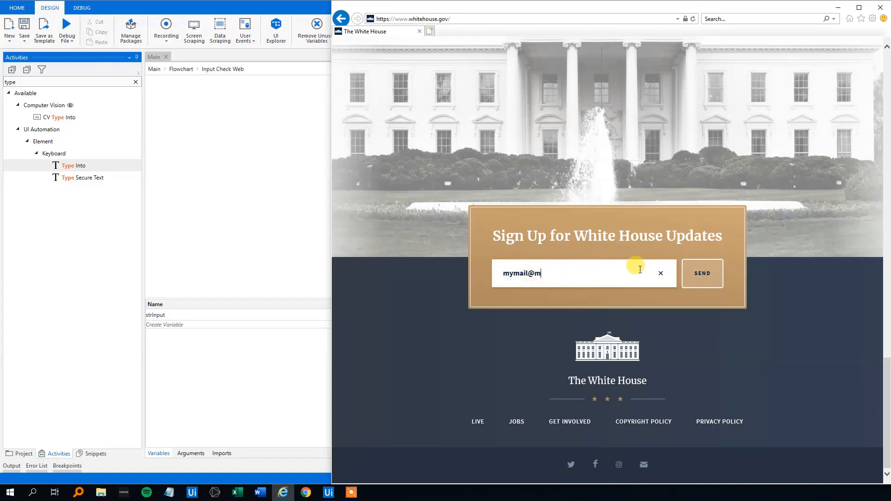
pyautogui.moveTo(658, 214)
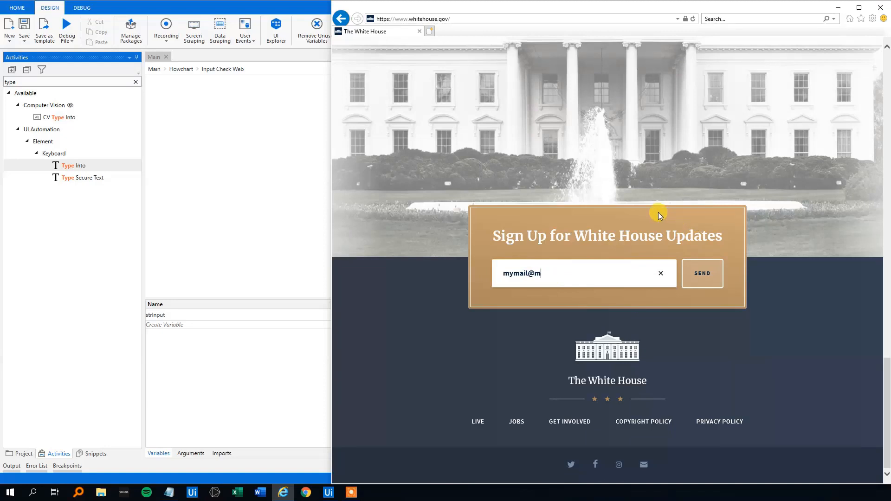
pyautogui.moveTo(636, 221)
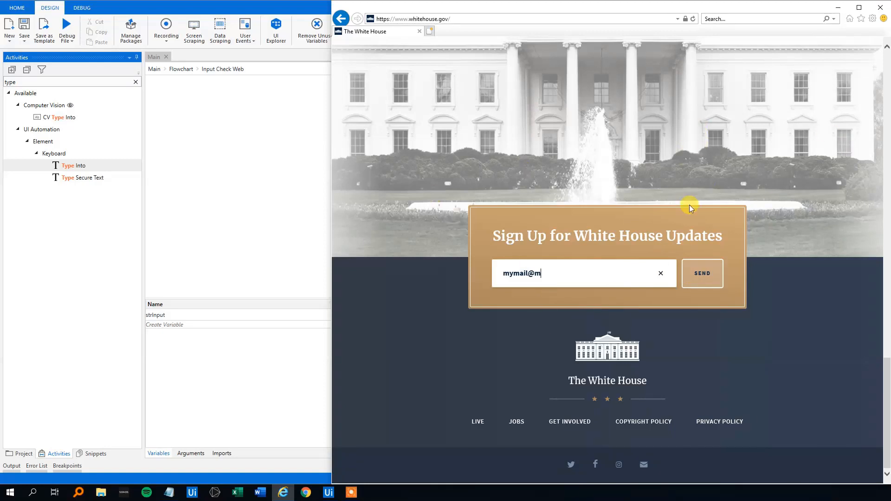
pyautogui.moveTo(689, 208)
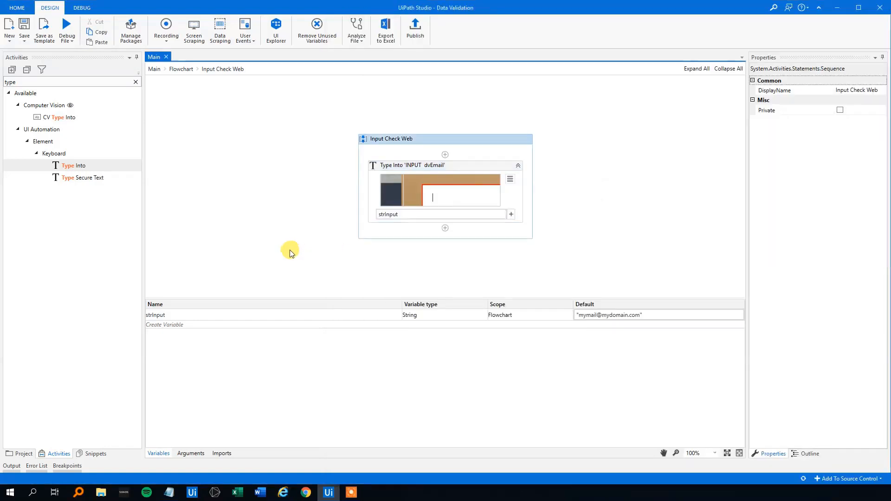
pyautogui.moveTo(311, 190)
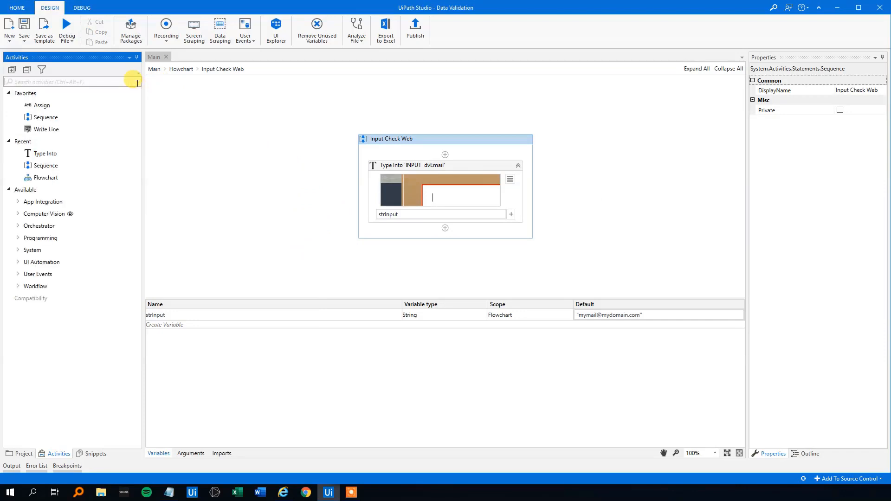
# Step: Wrap the Type Into step in a While activity with a blank condition
pyautogui.write('while')
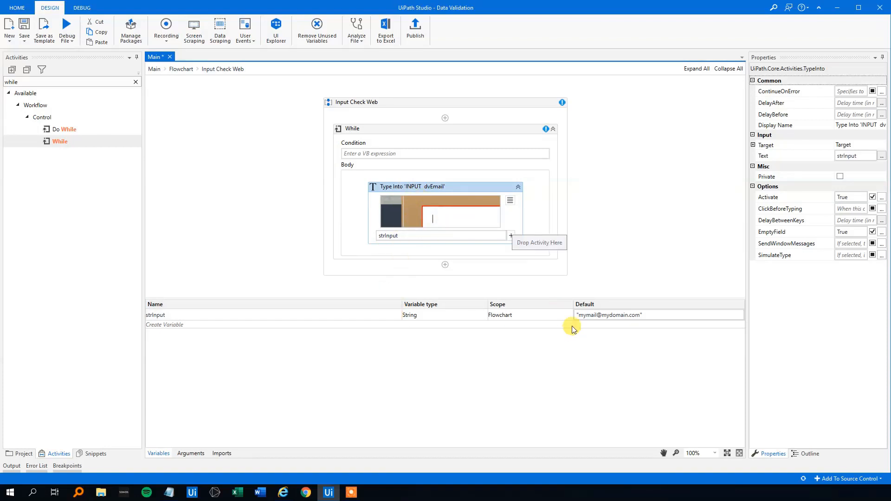
pyautogui.moveTo(611, 307)
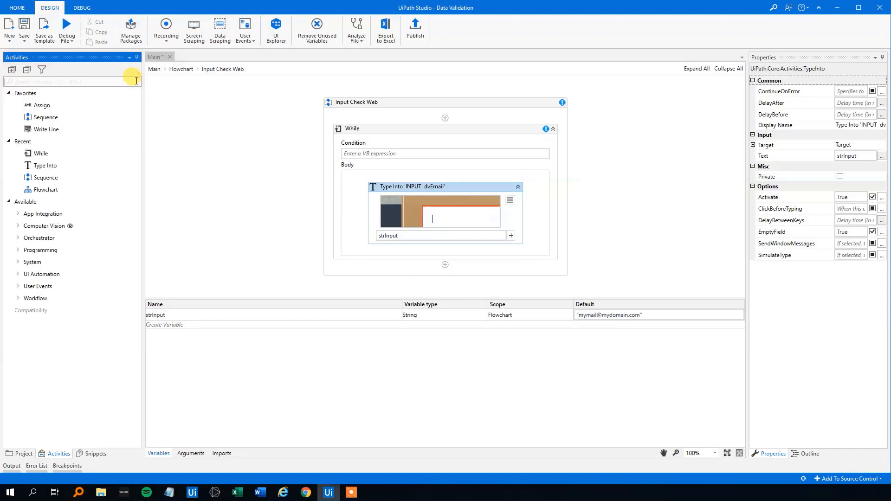
# Step: Add a Get Text step after Type Into, reading the web sign-up email field
pyautogui.write('get text')
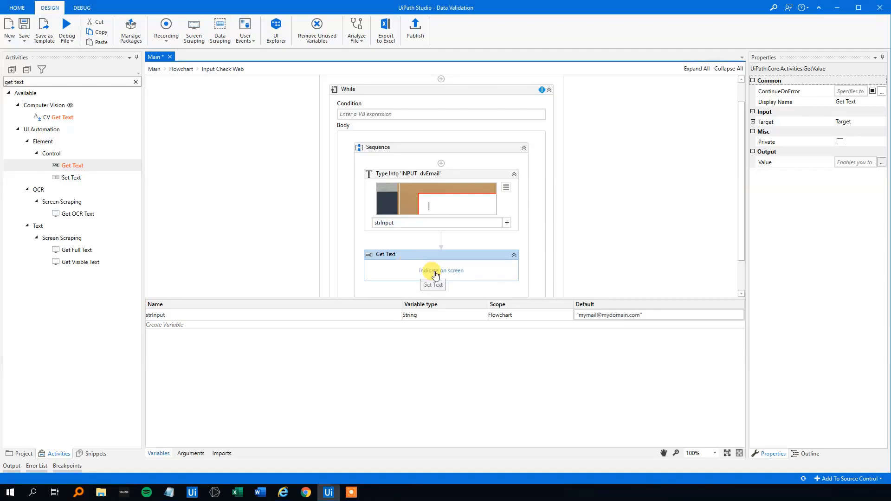
pyautogui.click(442, 270)
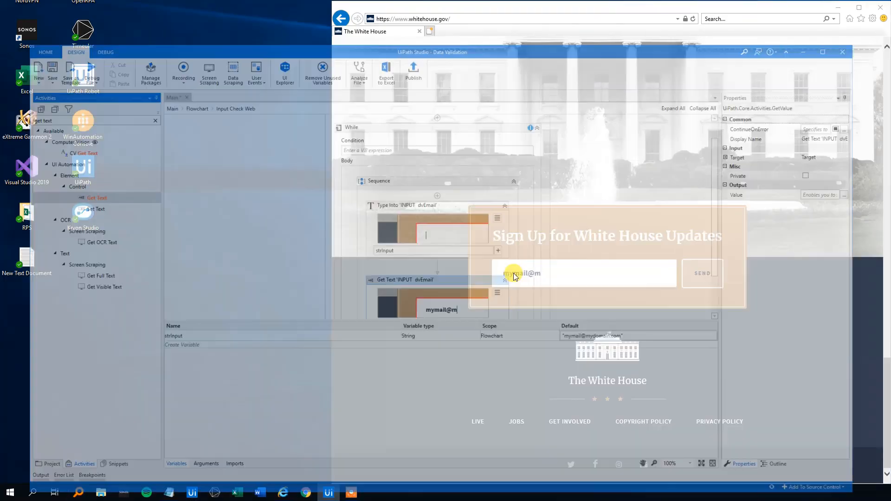
pyautogui.click(823, 52)
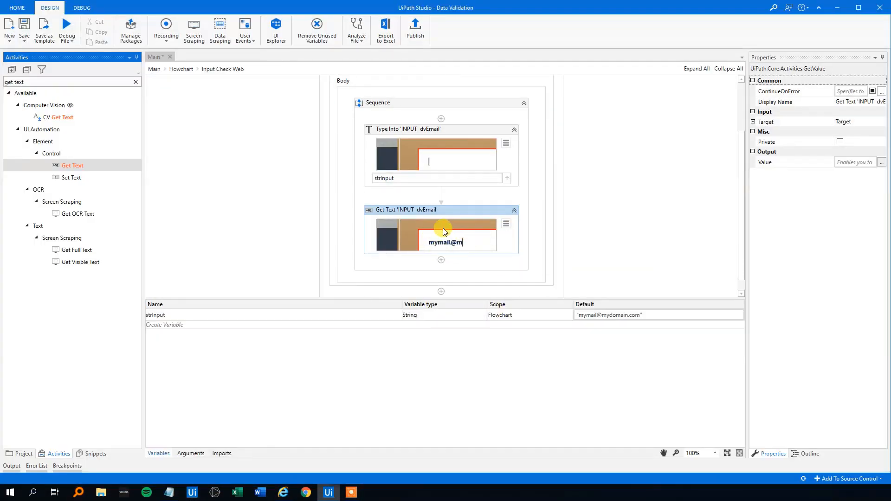
pyautogui.moveTo(461, 222)
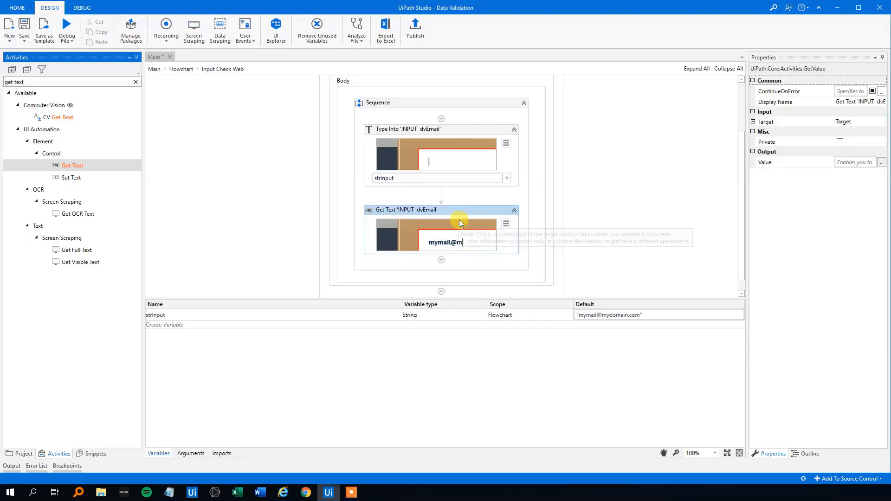
pyautogui.moveTo(506, 223)
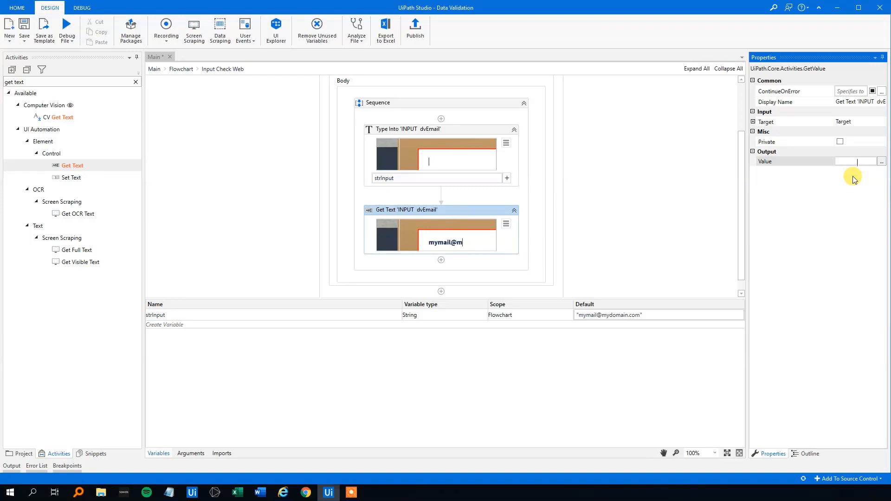
# Step: Store the Get Text output in a new String variable named strCheck
pyautogui.write('strC')
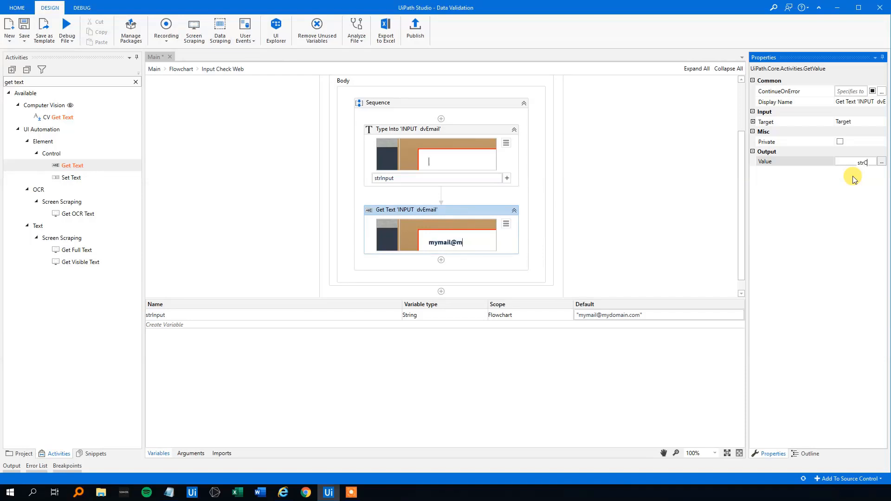
pyautogui.write('strCheck')
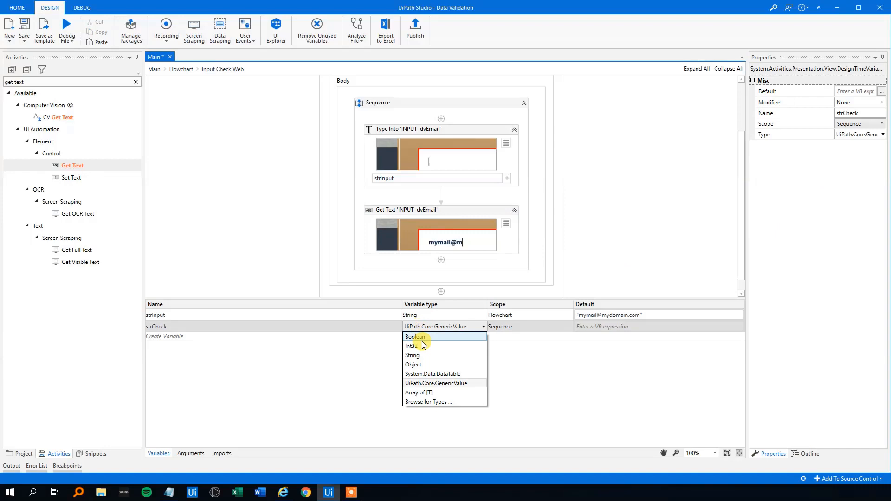
pyautogui.click(411, 355)
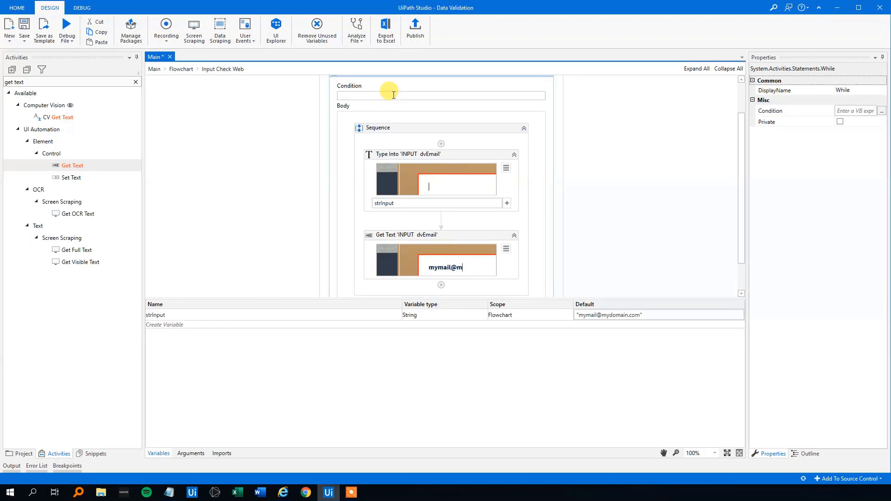
# Step: Scope strCheck to Flowchart, set the While condition to strInput <> strCheck, and add intCount
pyautogui.write('s')
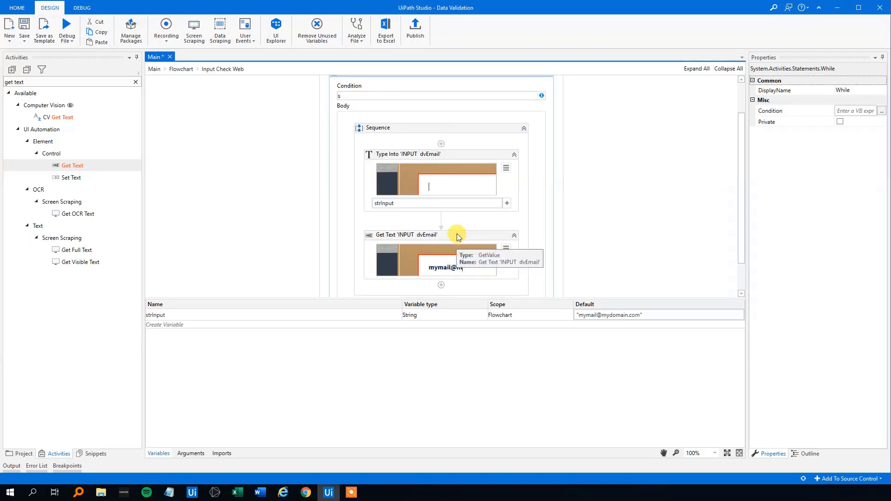
pyautogui.click(528, 315)
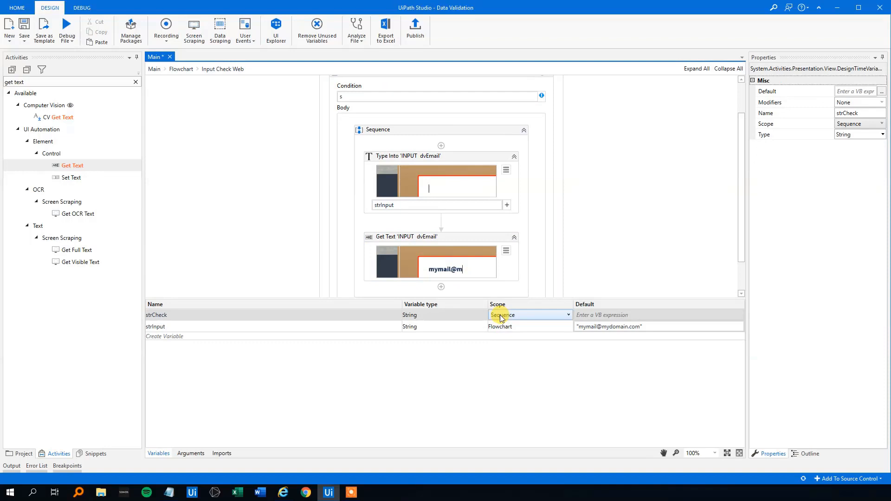
pyautogui.click(528, 315)
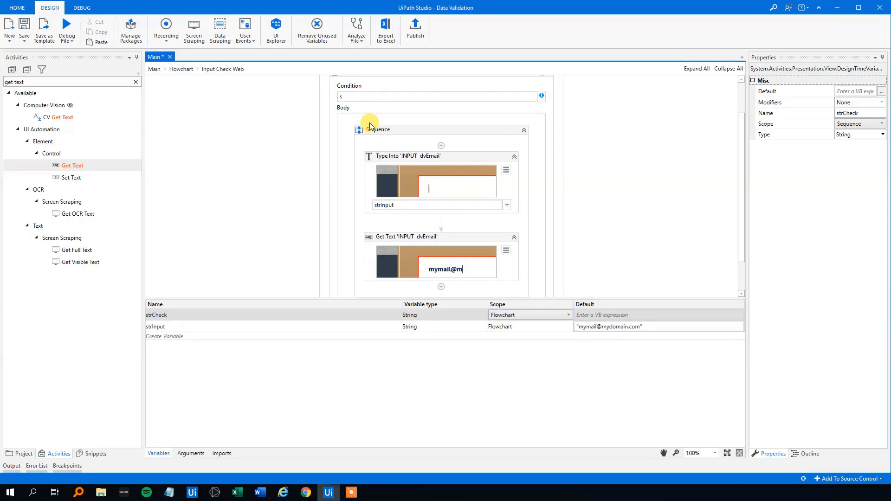
pyautogui.write('trInput')
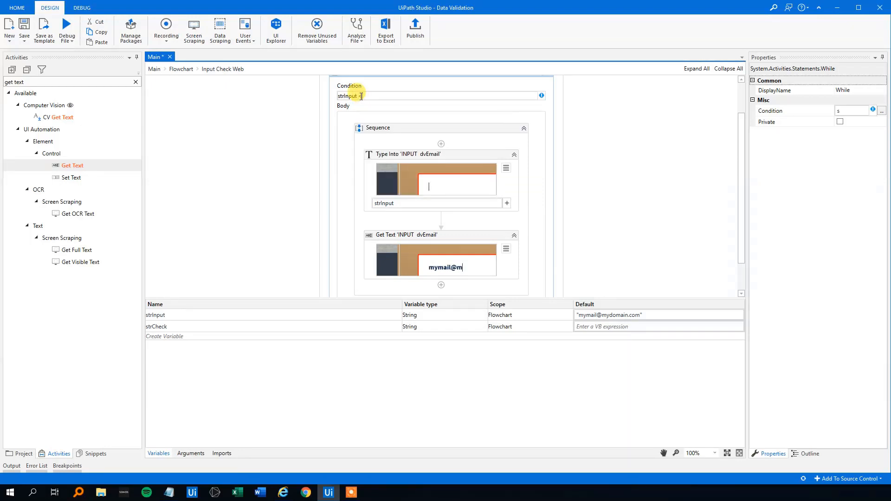
pyautogui.write('strCheck')
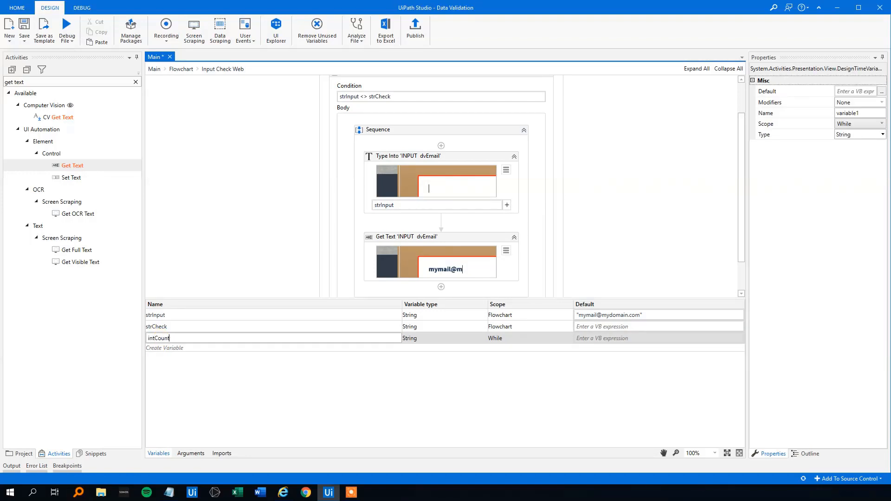
# Step: Set the intCount variable's type to Int32
pyautogui.click(445, 338)
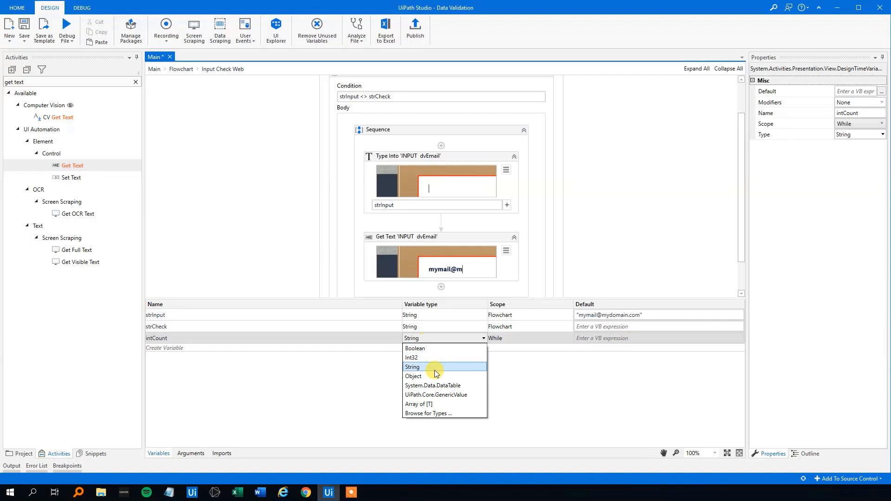
pyautogui.click(411, 358)
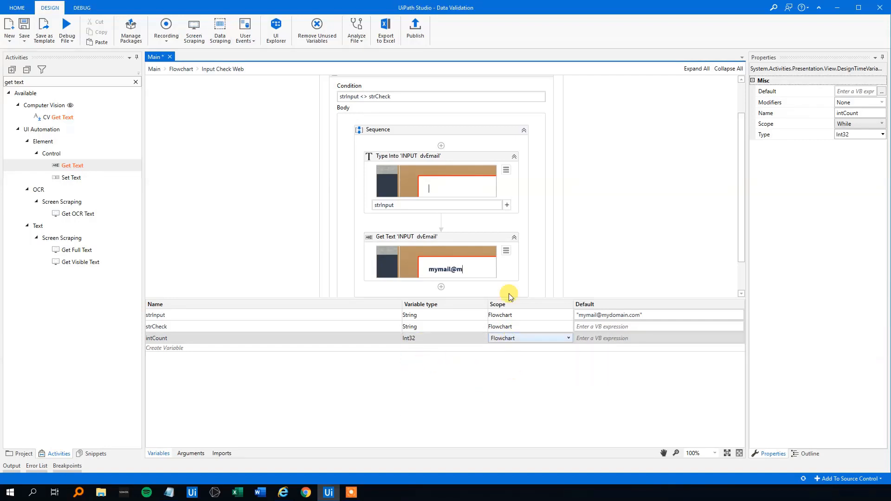
pyautogui.moveTo(717, 183)
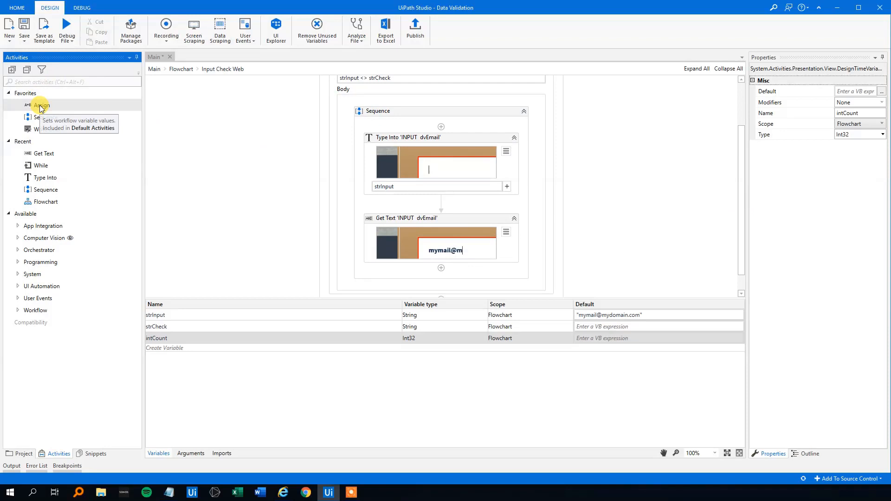
# Step: Add an Assign below Get Text that sets intCount to intCount+1
pyautogui.write('ass')
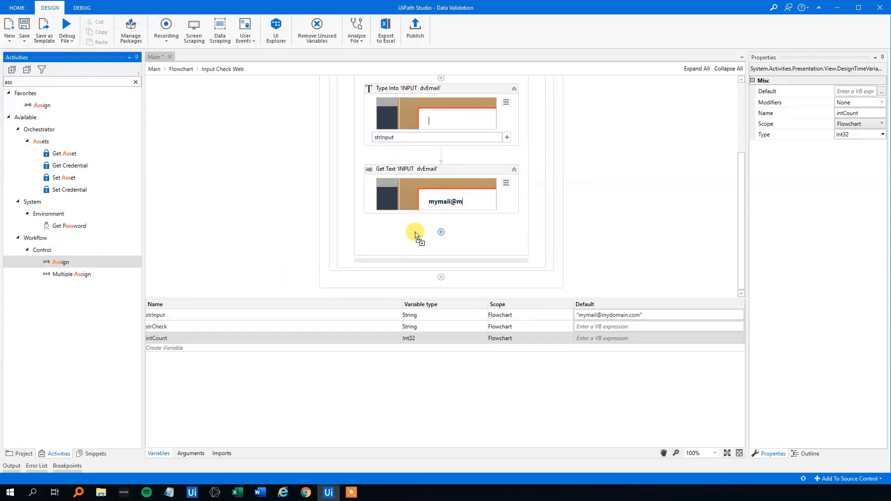
pyautogui.click(441, 232)
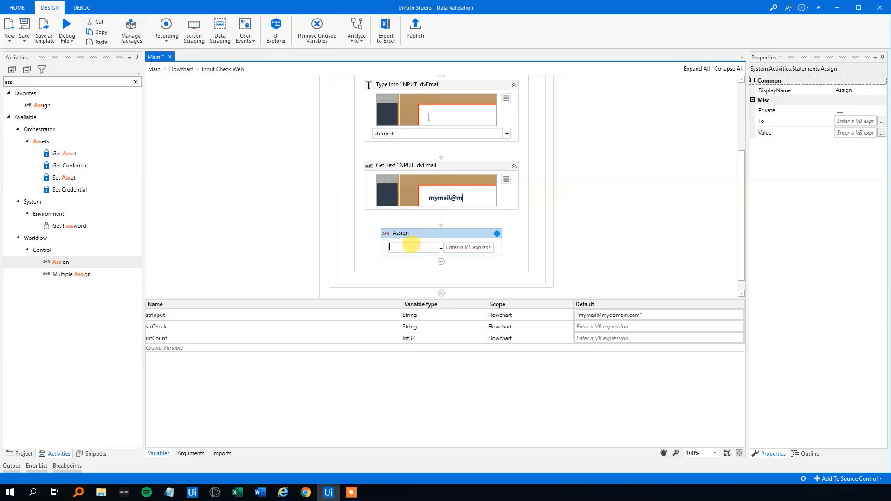
pyautogui.write('intCount')
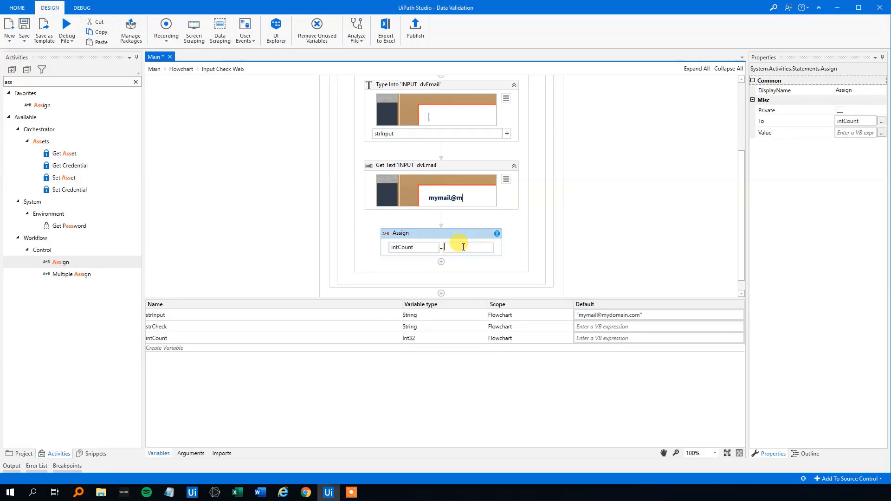
pyautogui.write('intCount+1')
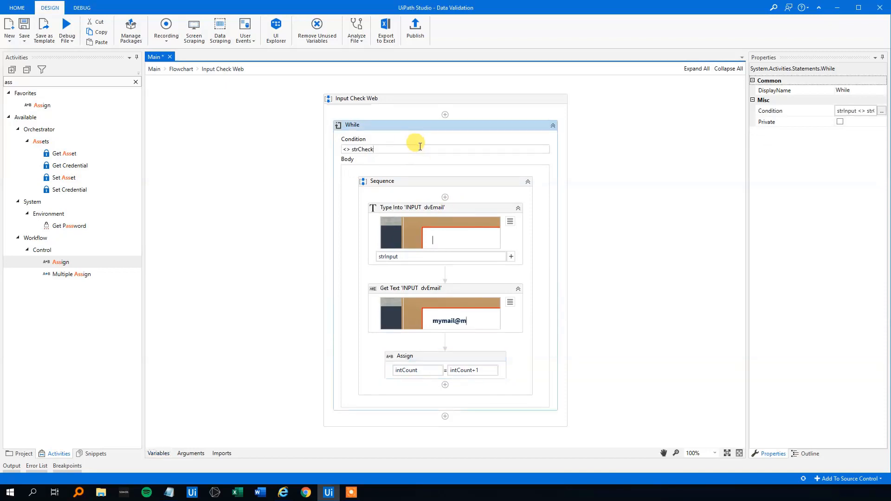
# Step: Extend the While condition with And intCount < 3 to cap retries
pyautogui.write('And intCount')
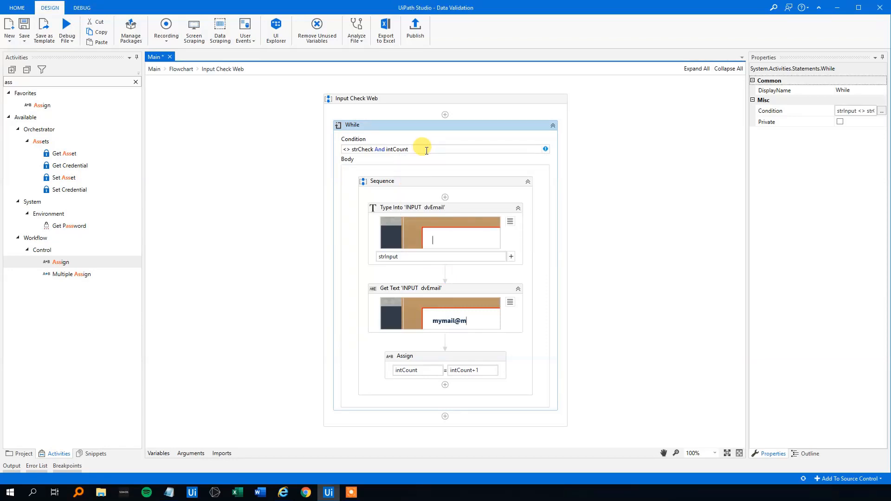
pyautogui.write('<')
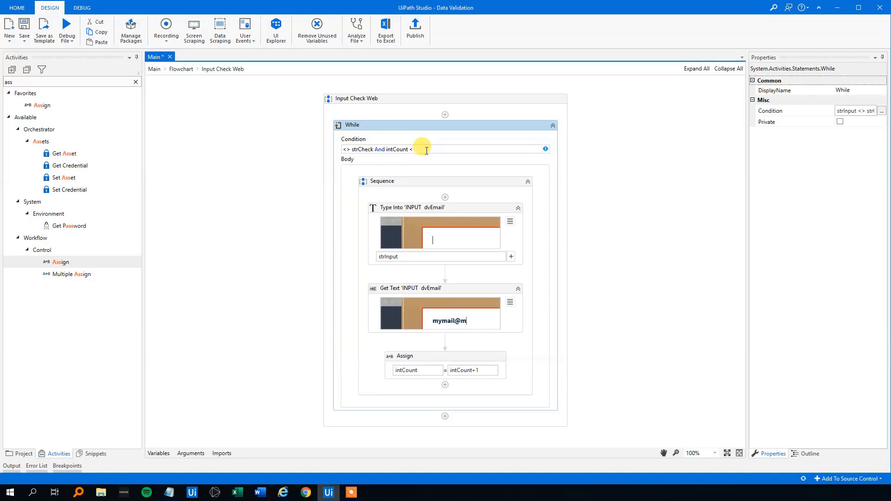
pyautogui.write('3')
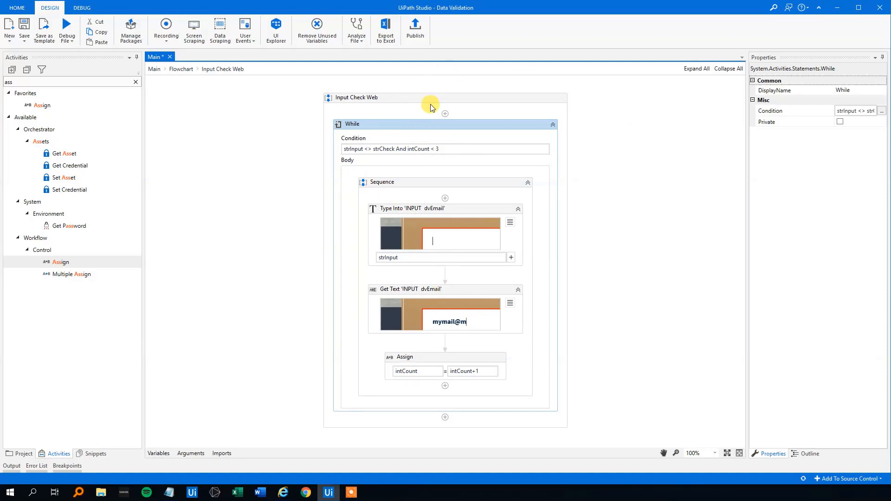
pyautogui.moveTo(438, 306)
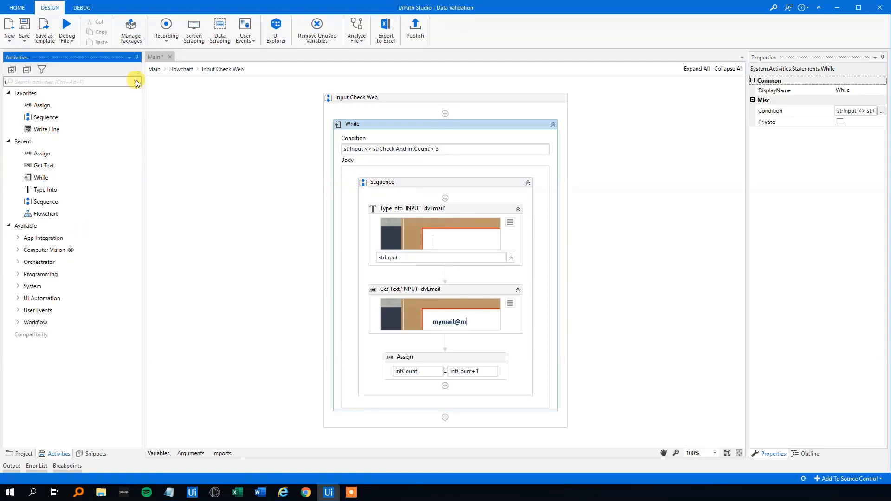
# Step: Drop an If below the While loop with the condition intCount > 2
pyautogui.write('if')
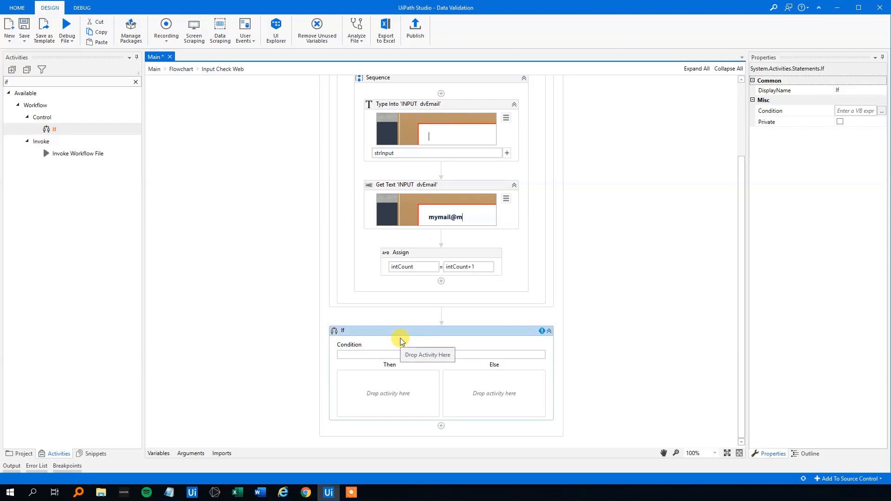
pyautogui.write('intCount > 2')
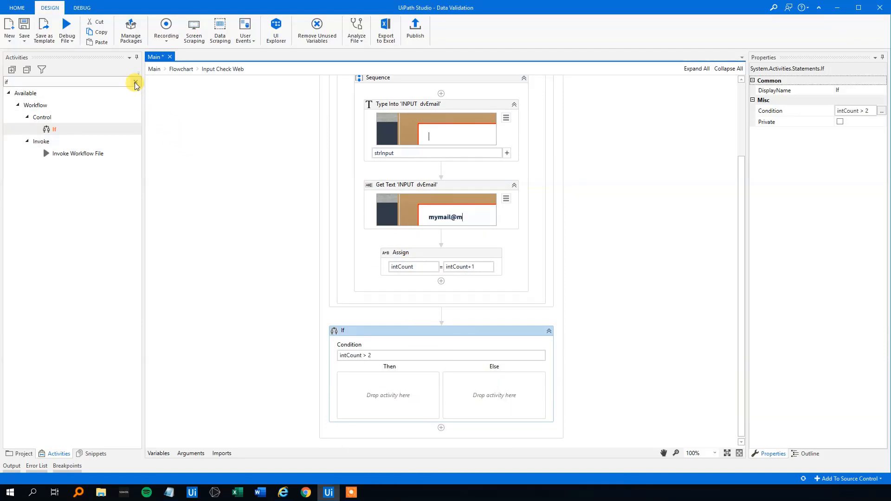
pyautogui.write('thr')
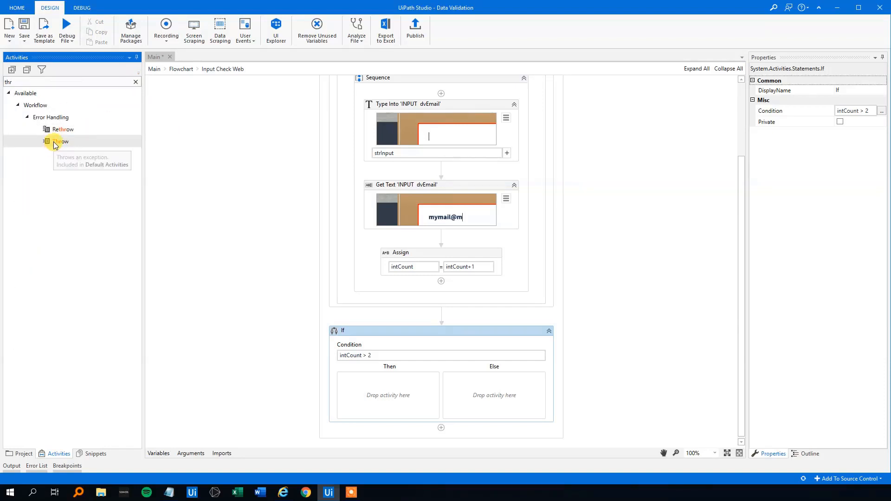
# Step: Put a Throw in the Then branch raising New Exception("Mail couldn't be typed in")
pyautogui.moveTo(57, 141); pyautogui.dragTo(388, 395)
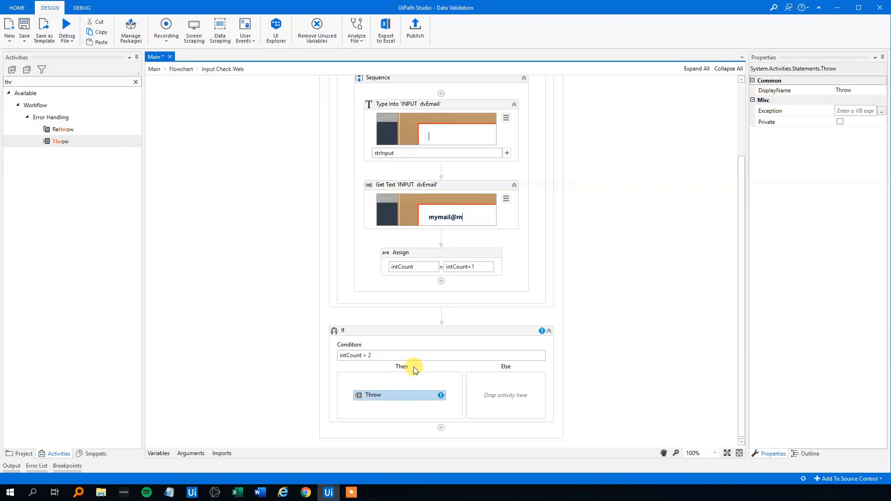
pyautogui.moveTo(607, 236)
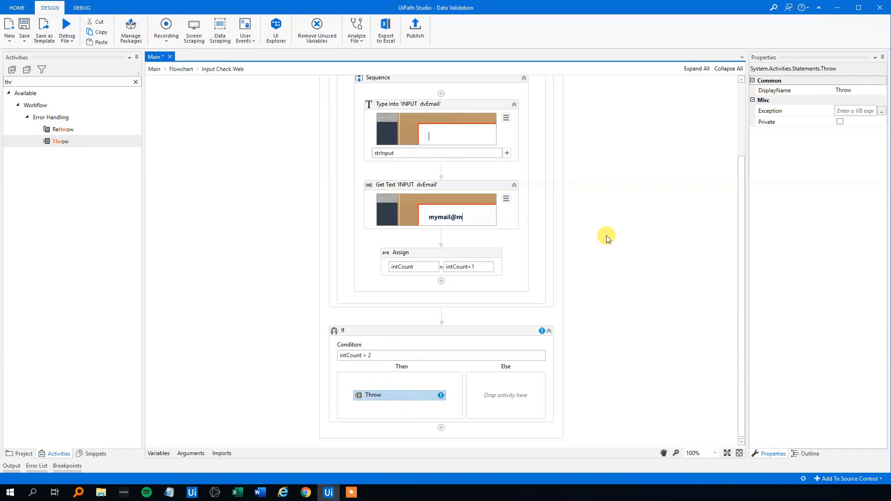
pyautogui.click(881, 111)
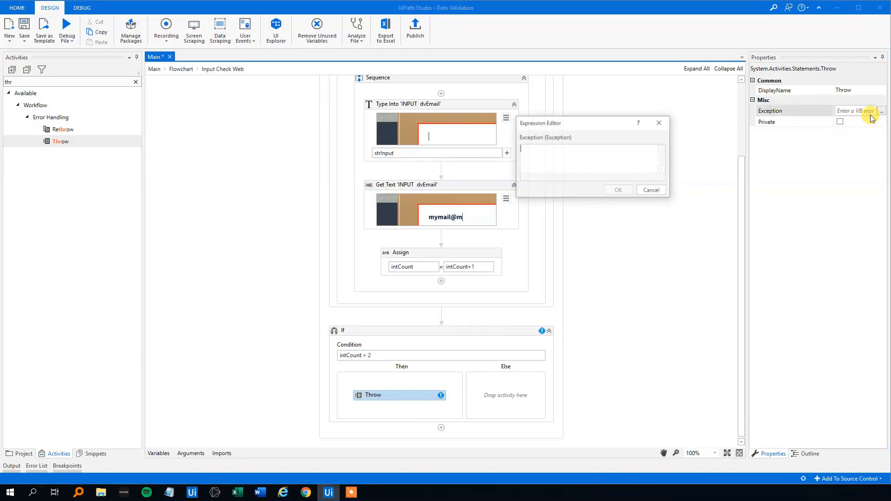
pyautogui.click(589, 149)
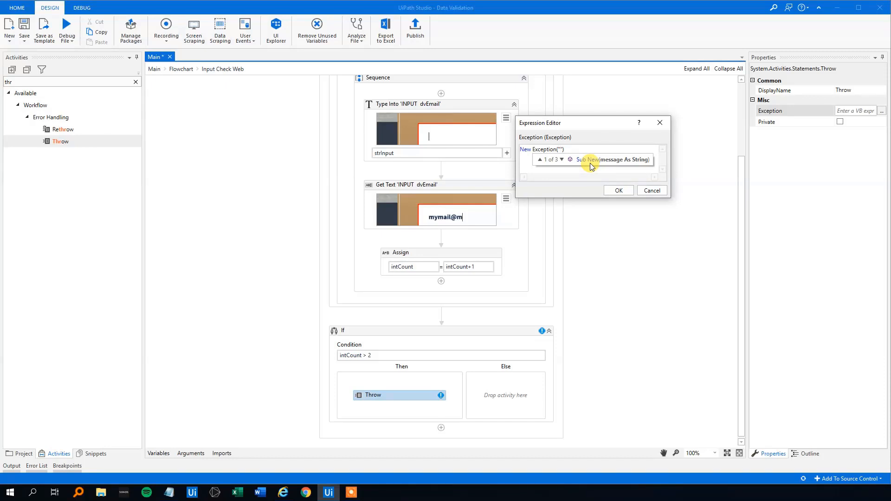
pyautogui.write("Mail couldn't be typed in")
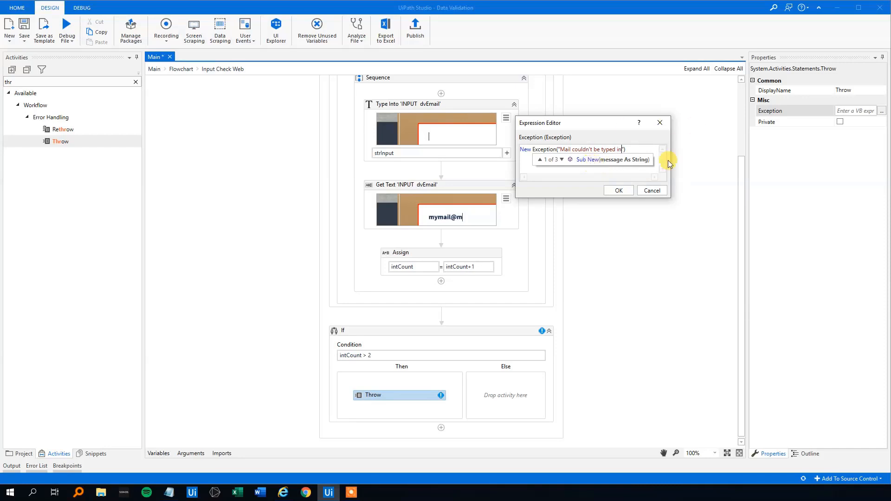
pyautogui.click(618, 190)
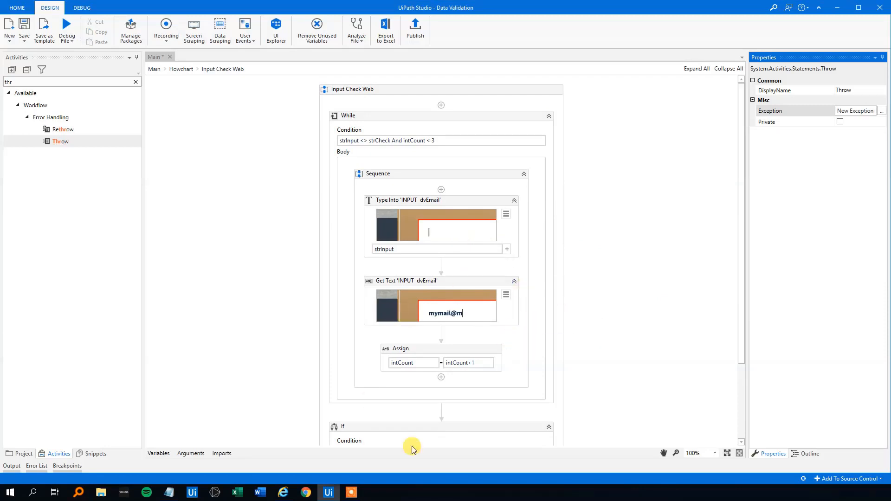
# Step: Review the workflow and debug-run it, typing the email into the White House sign-up page
pyautogui.scroll(-3)
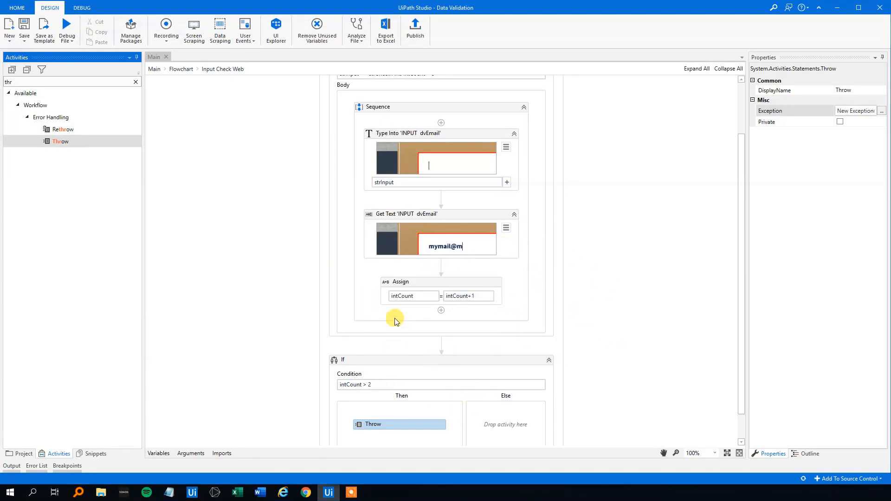
pyautogui.click(66, 27)
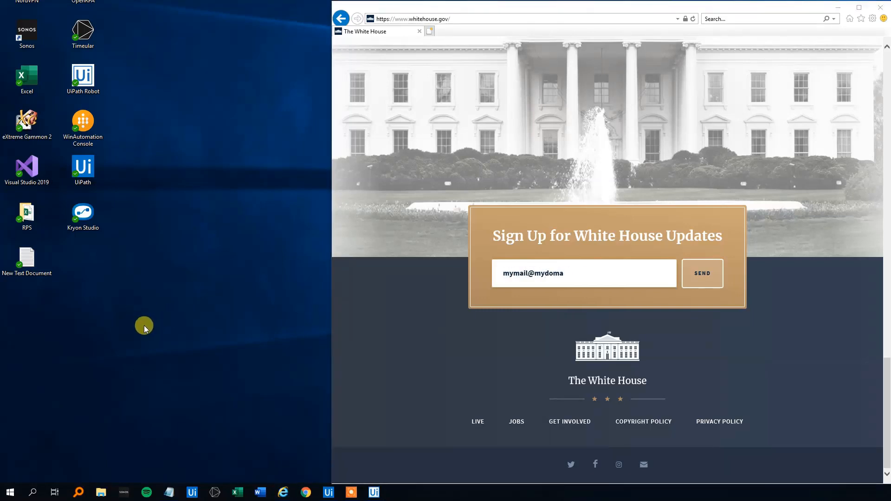
# Step: Dismiss the "Mail couldn't be typed in" runtime error and return to the top-level Flowchart
pyautogui.click(328, 492)
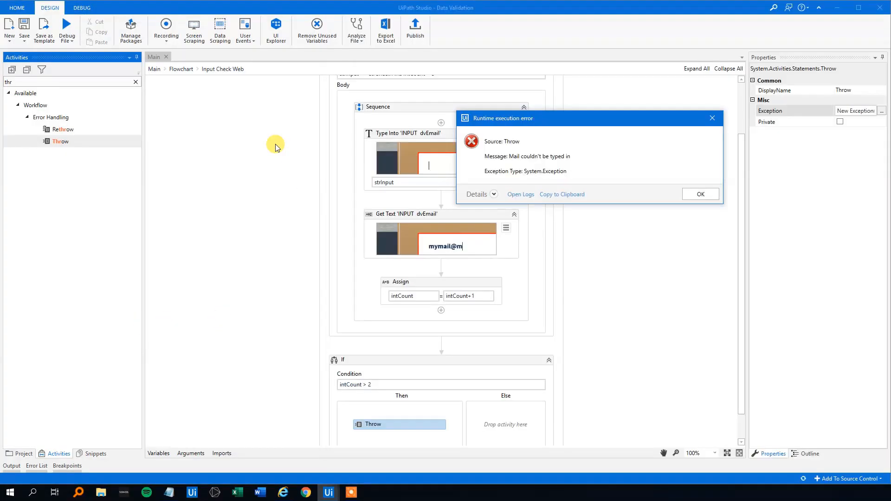
pyautogui.moveTo(545, 155)
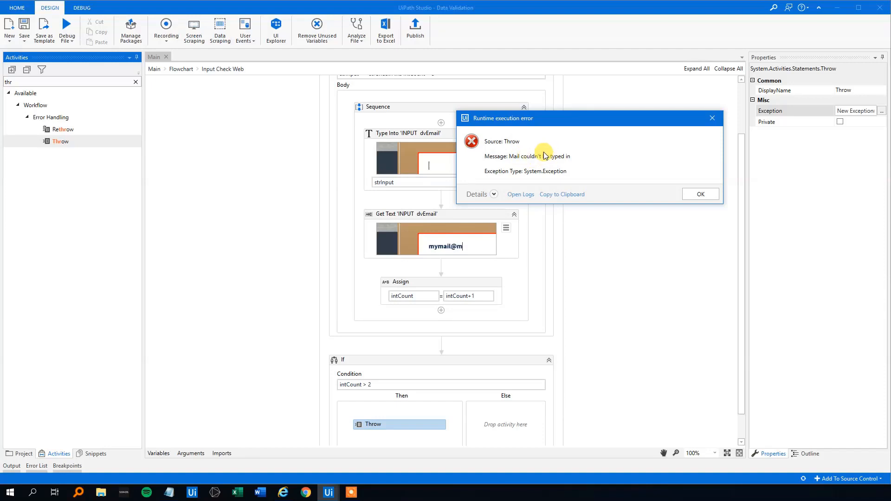
pyautogui.moveTo(623, 182)
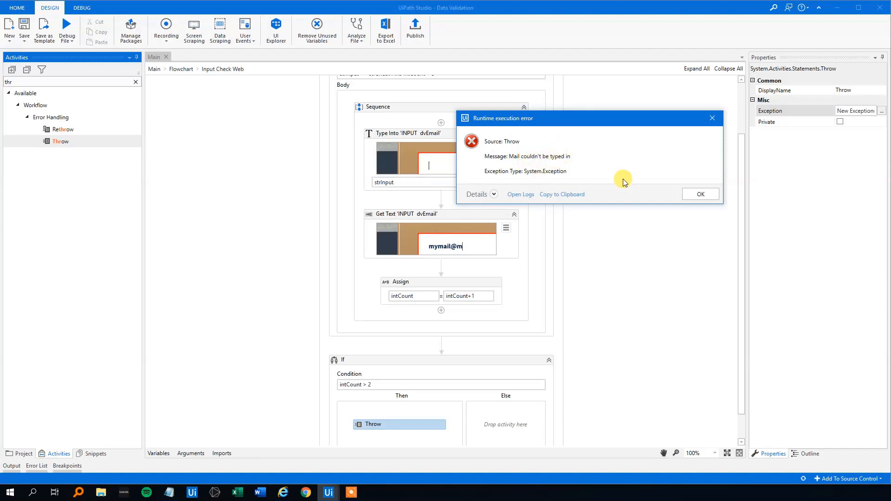
pyautogui.click(701, 194)
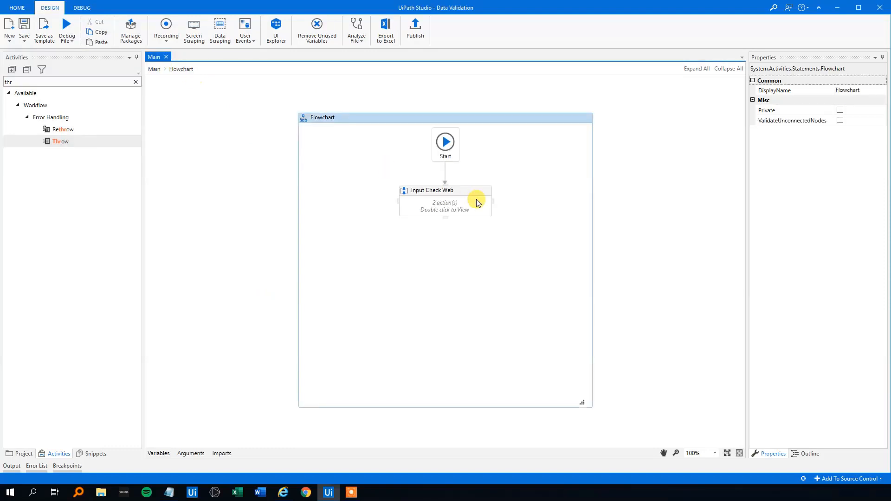
# Step: Duplicate Input Check Web, set the copy as Start node, and rename it Input Check Save File
pyautogui.click(445, 190)
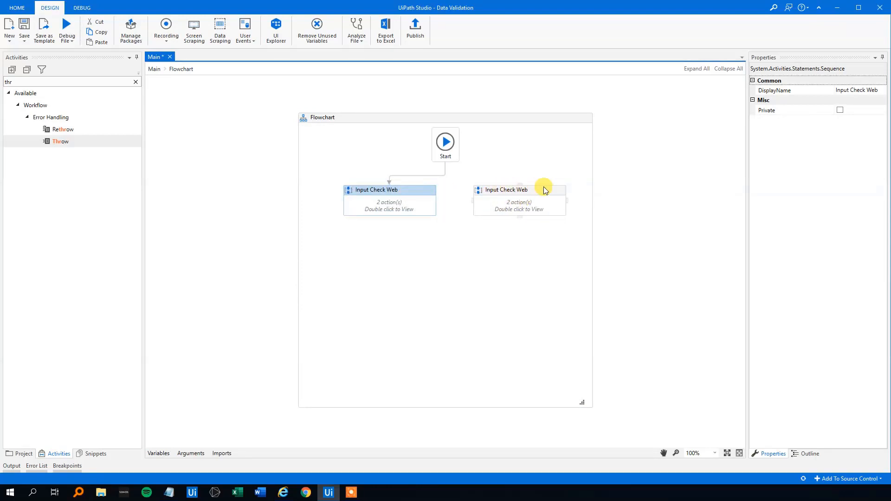
pyautogui.rightClick(519, 190)
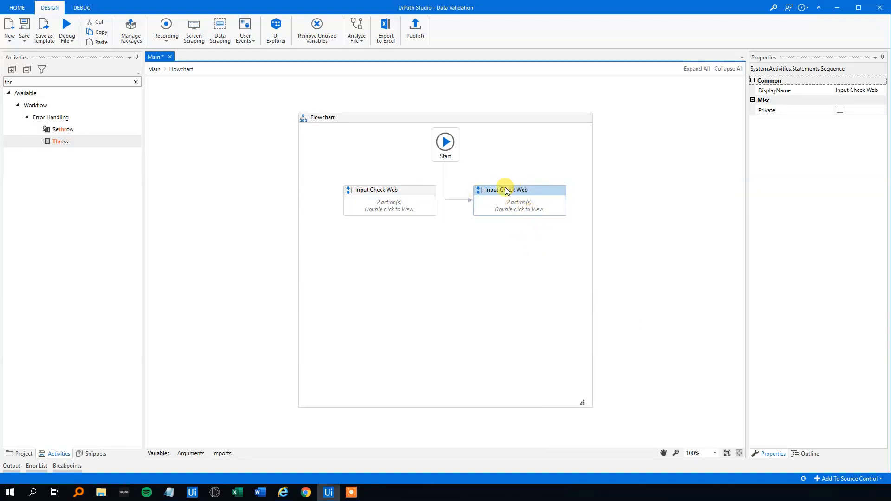
pyautogui.doubleClick(504, 190)
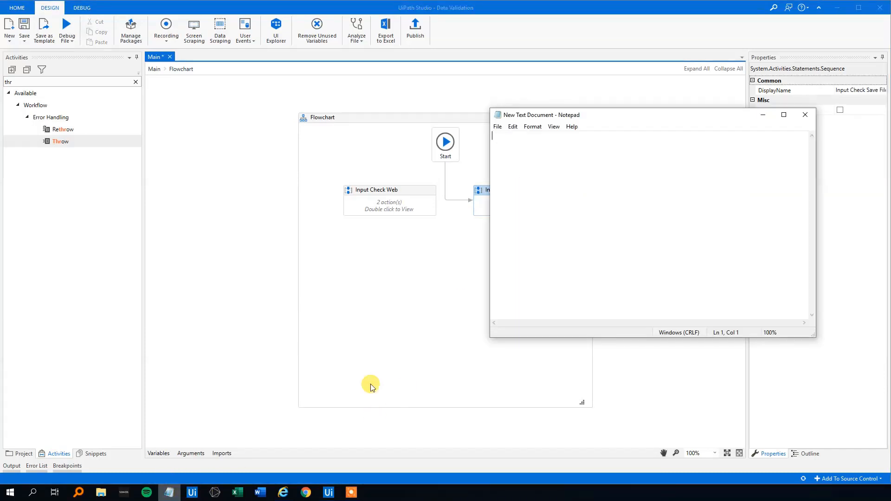
pyautogui.moveTo(575, 186)
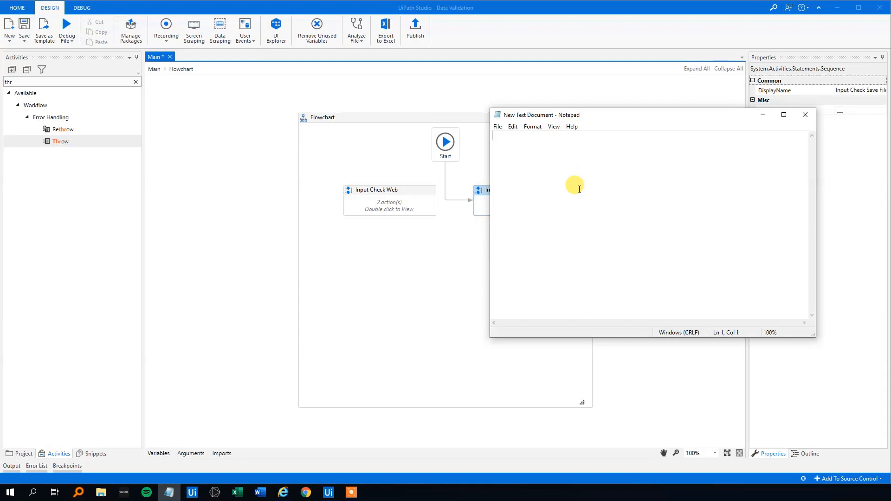
# Step: Open Notepad's Save As dialog and copy New Text Document's path, then return to UiPath
pyautogui.click(498, 127)
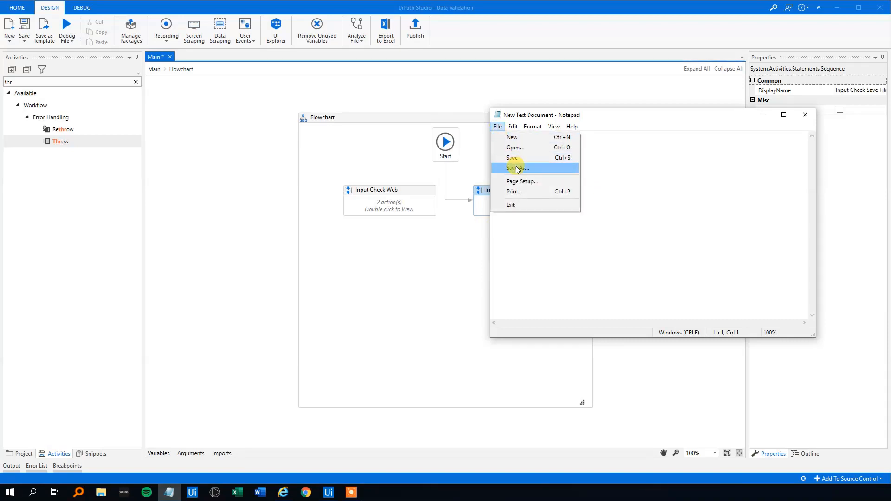
pyautogui.click(517, 168)
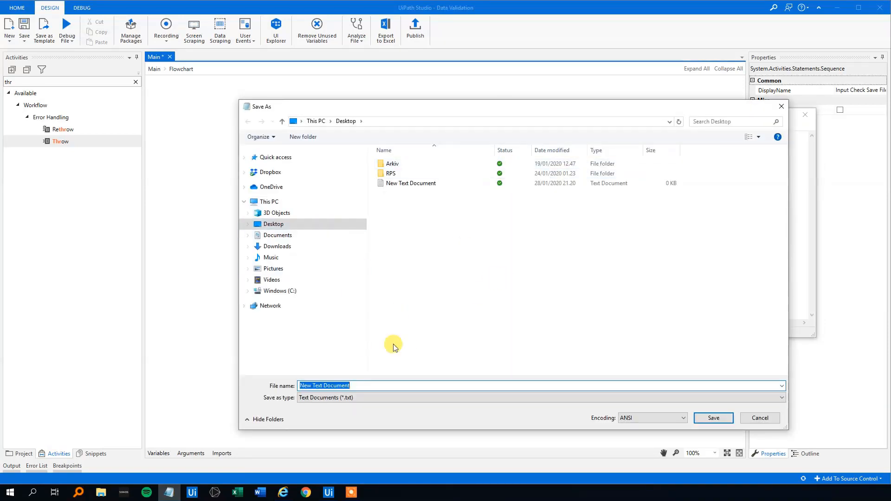
pyautogui.moveTo(506, 272)
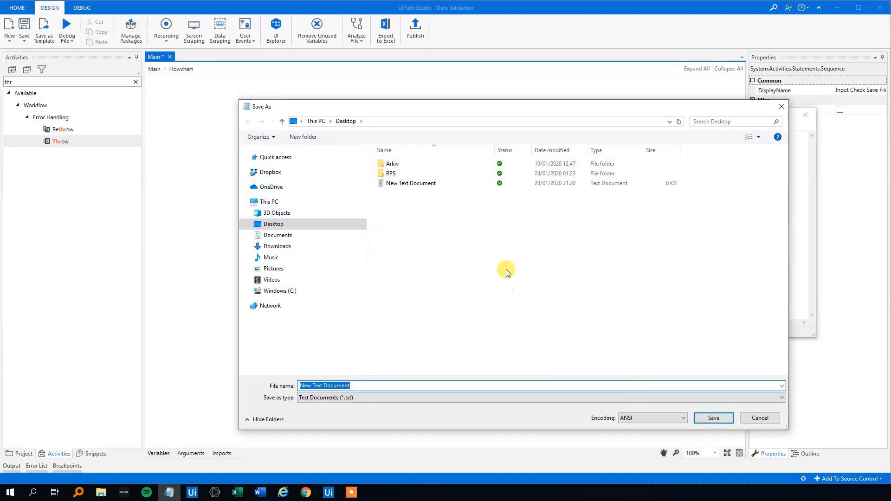
pyautogui.moveTo(400, 195)
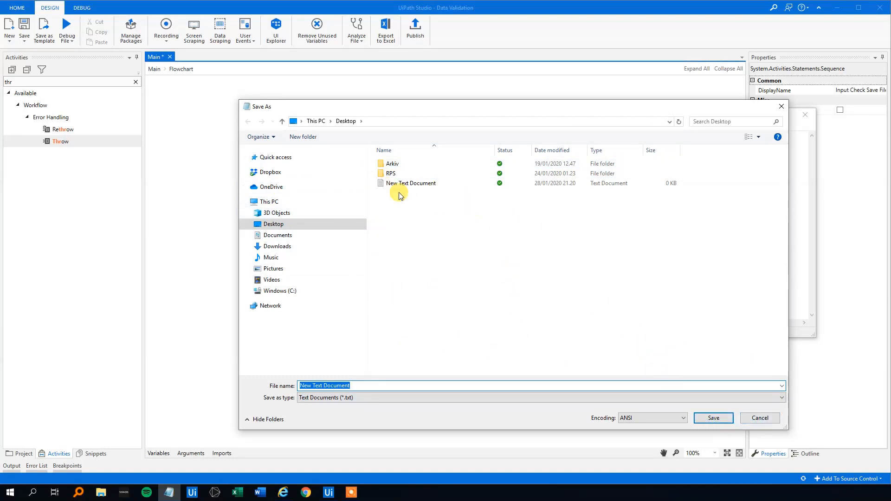
pyautogui.moveTo(413, 333)
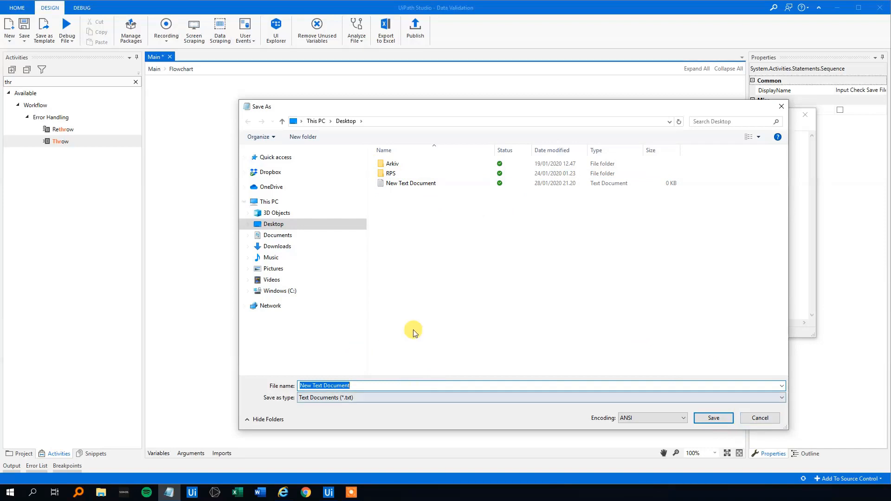
pyautogui.rightClick(410, 183)
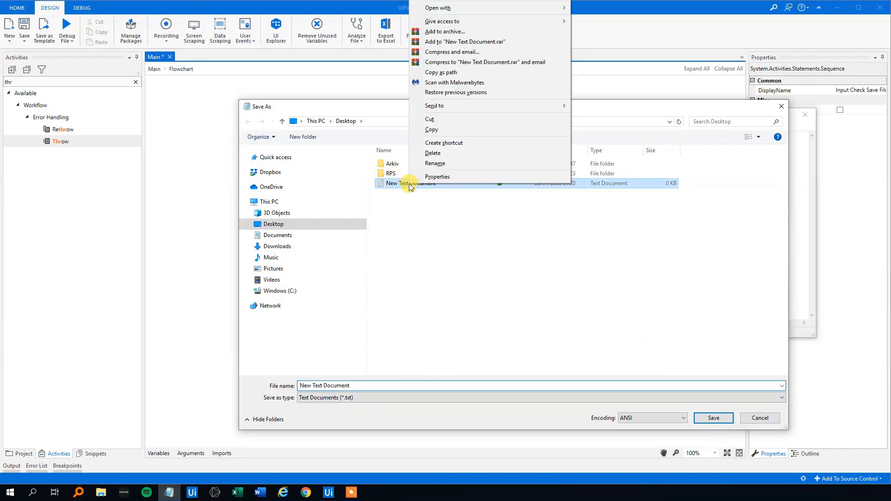
pyautogui.click(440, 72)
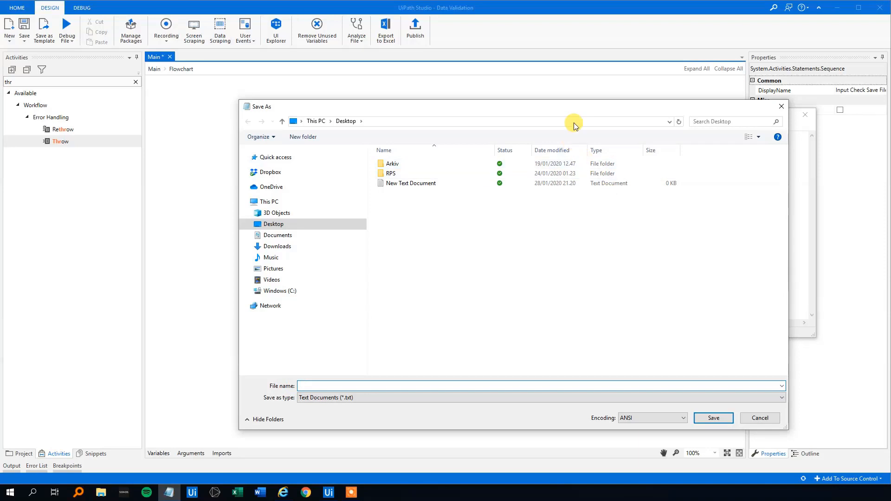
pyautogui.click(759, 418)
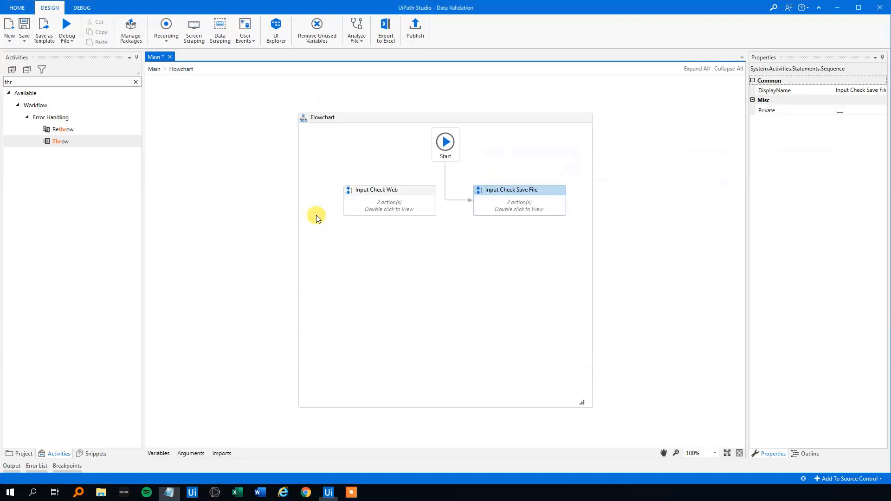
# Step: Open Input Check Save File and set strInput's default to the Desktop New Text Document.txt path
pyautogui.doubleClick(511, 190)
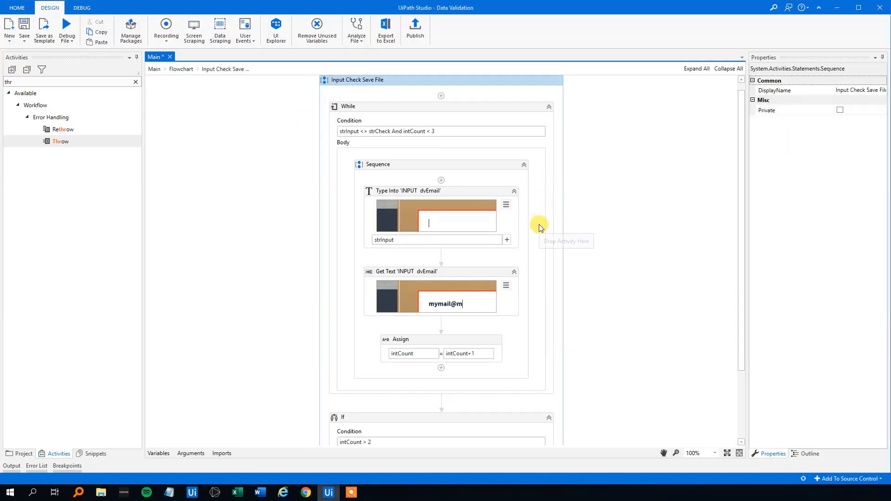
pyautogui.moveTo(400, 294)
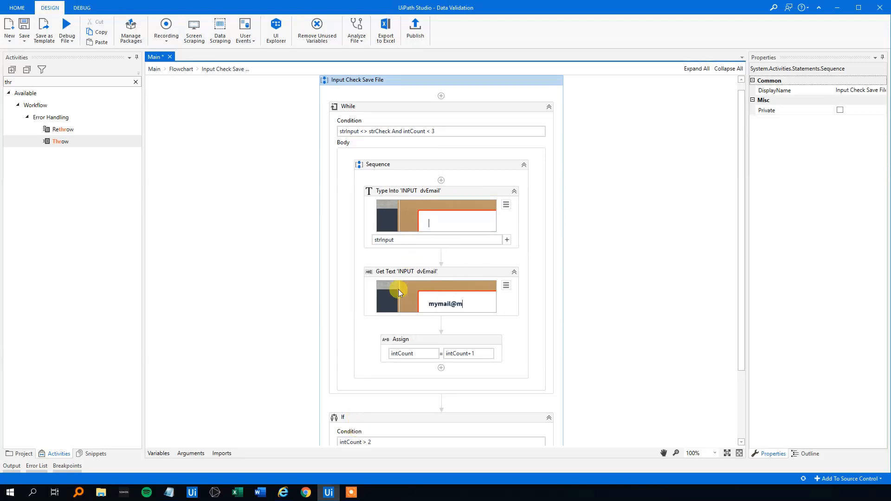
pyautogui.scroll(-3)
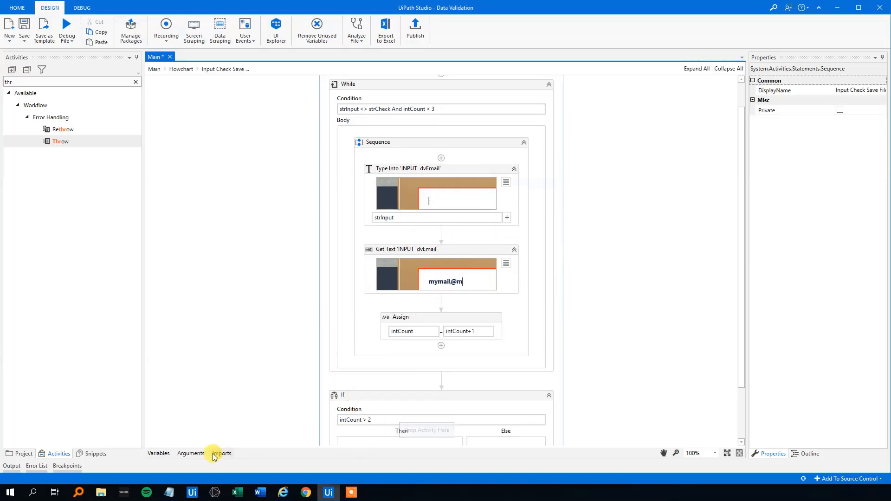
pyautogui.click(159, 453)
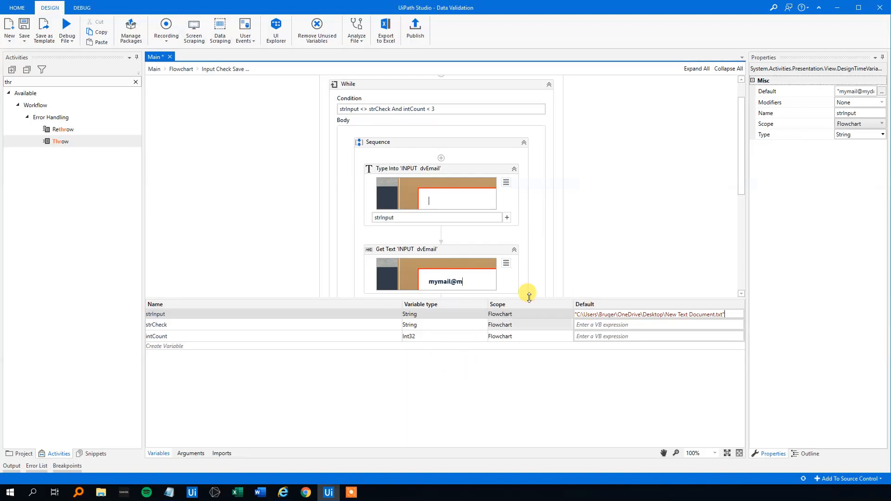
pyautogui.moveTo(468, 232)
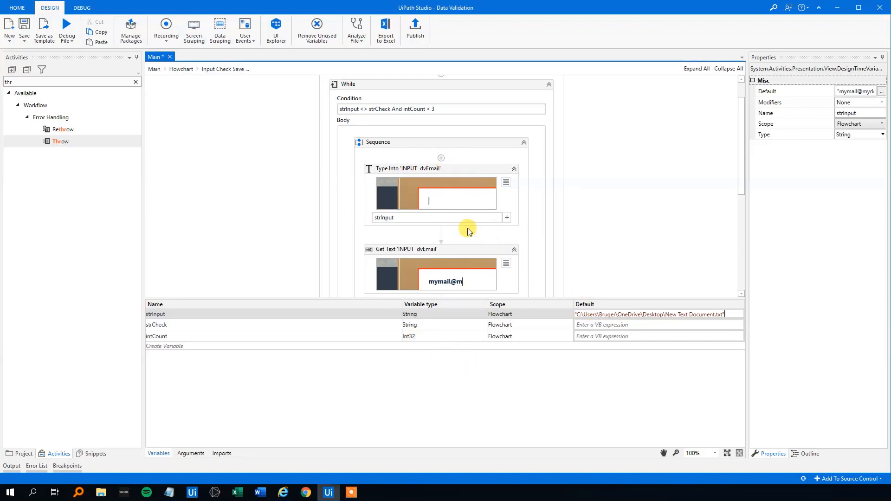
pyautogui.click(505, 182)
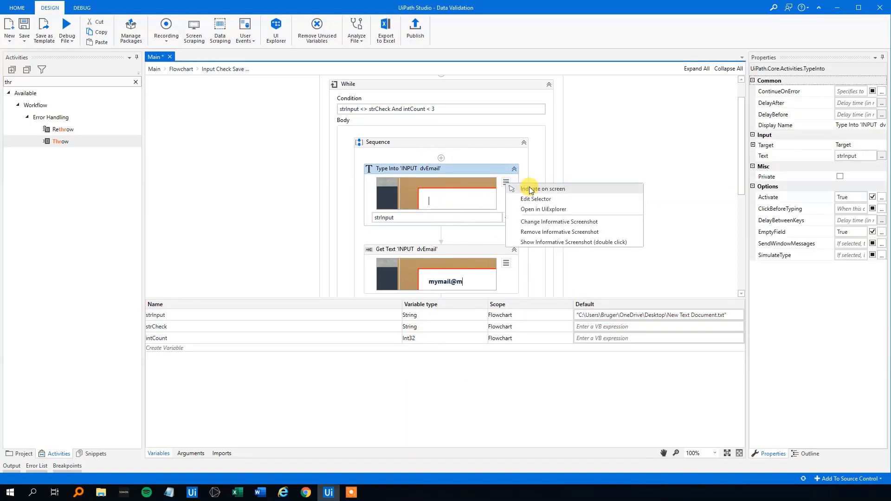
# Step: Re-target the Type Into and Get Text steps to the Save As File name box
pyautogui.click(542, 189)
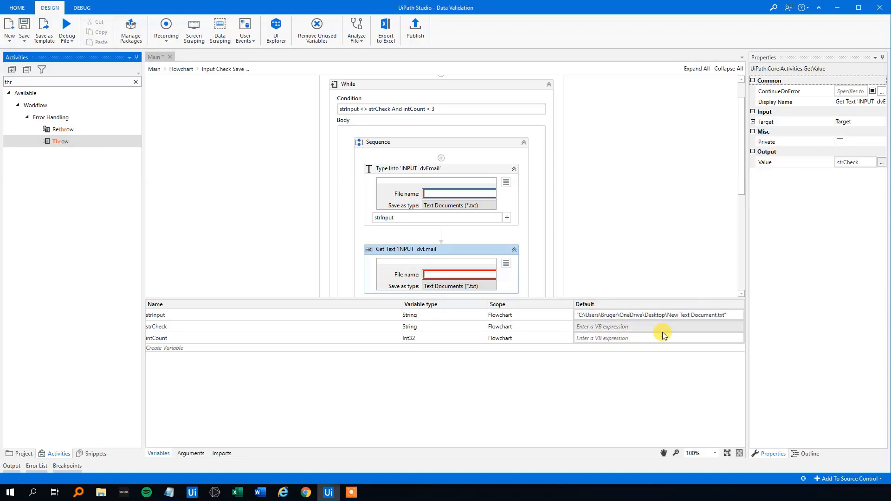
pyautogui.click(67, 30)
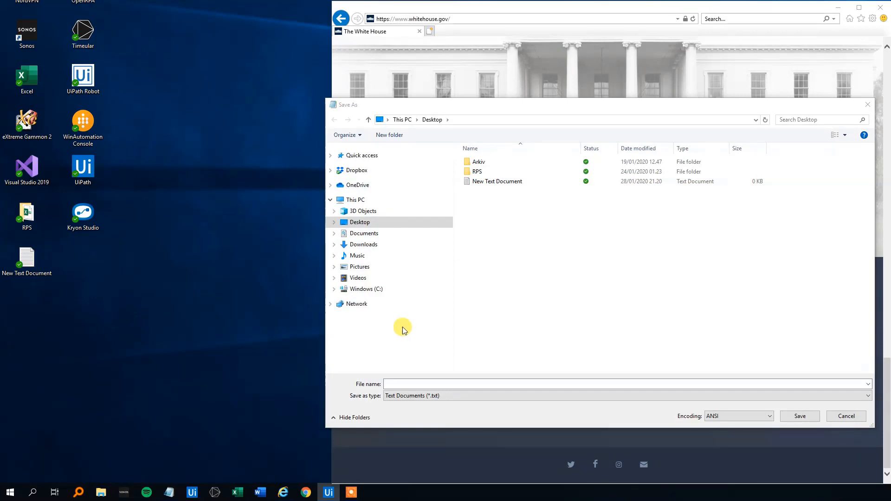
# Step: Test-run the workflow as it retypes the C:\Users\Bruger New Text Document path into Save As
pyautogui.write('C:\\Users\\Bruger\\OneDrive\\Desktop\\New Text Document.txt')
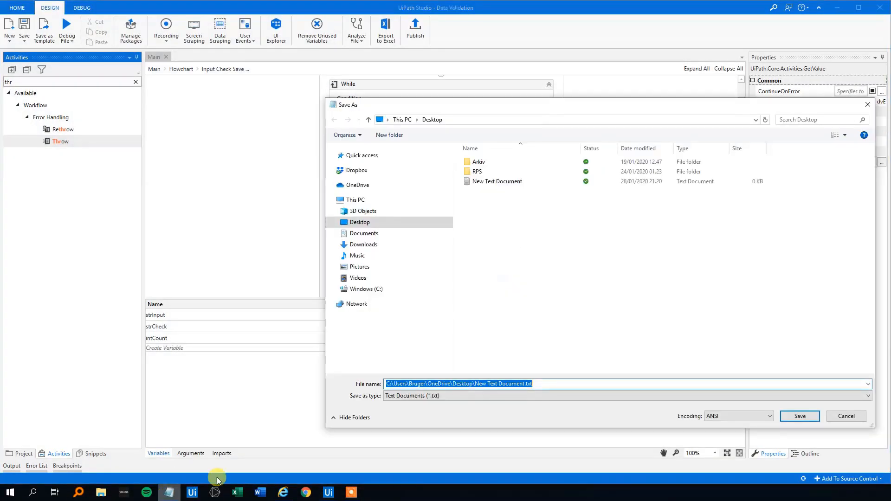
pyautogui.moveTo(522, 358)
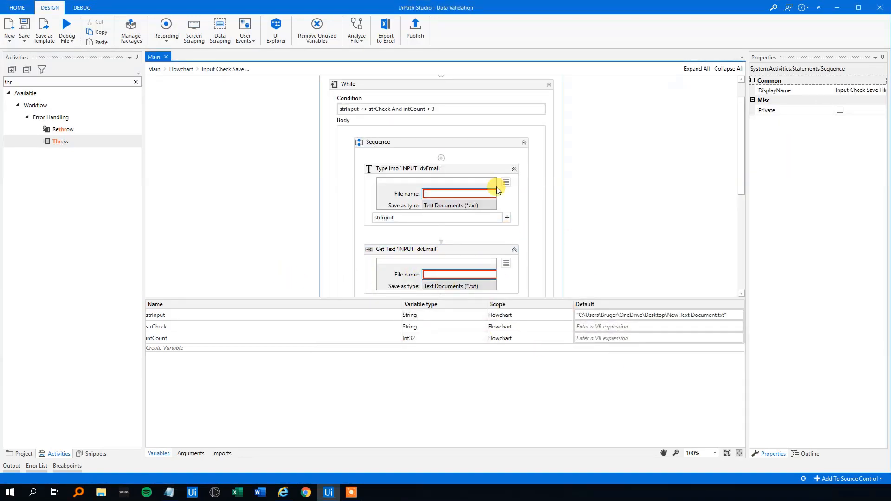
pyautogui.scroll(-3)
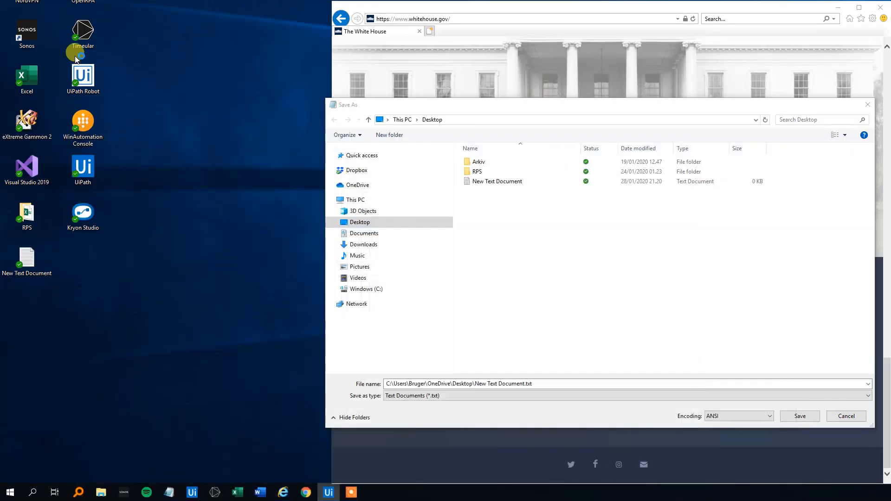
pyautogui.moveTo(213, 331)
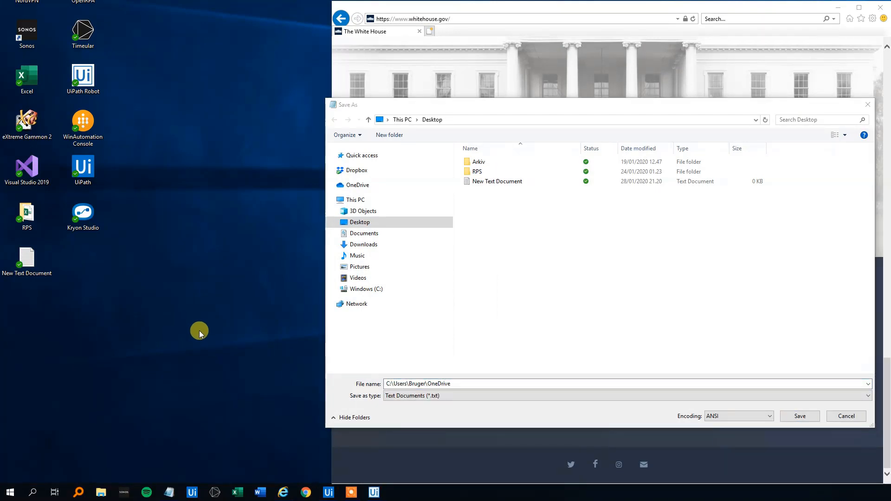
pyautogui.write('C:\\Users\\Bruger')
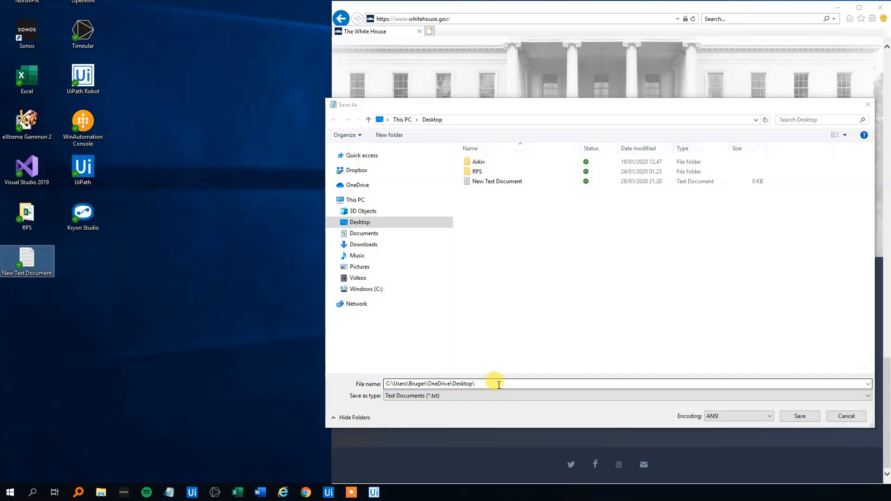
pyautogui.write('New Text')
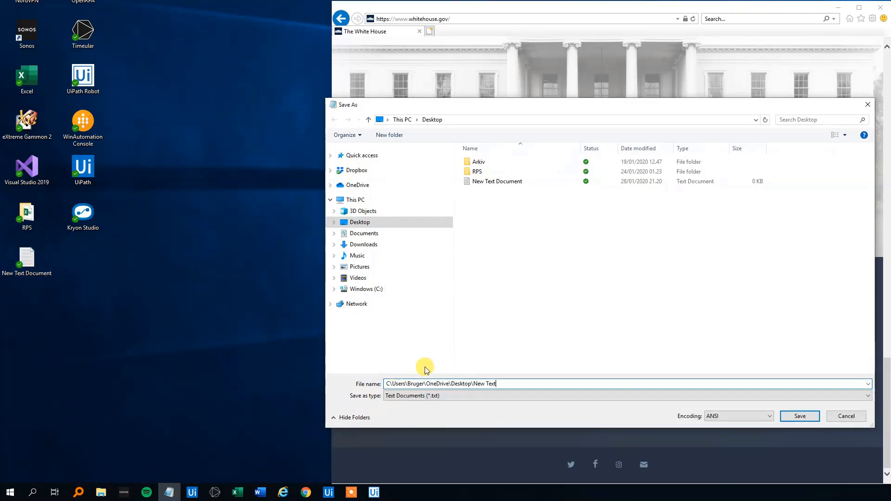